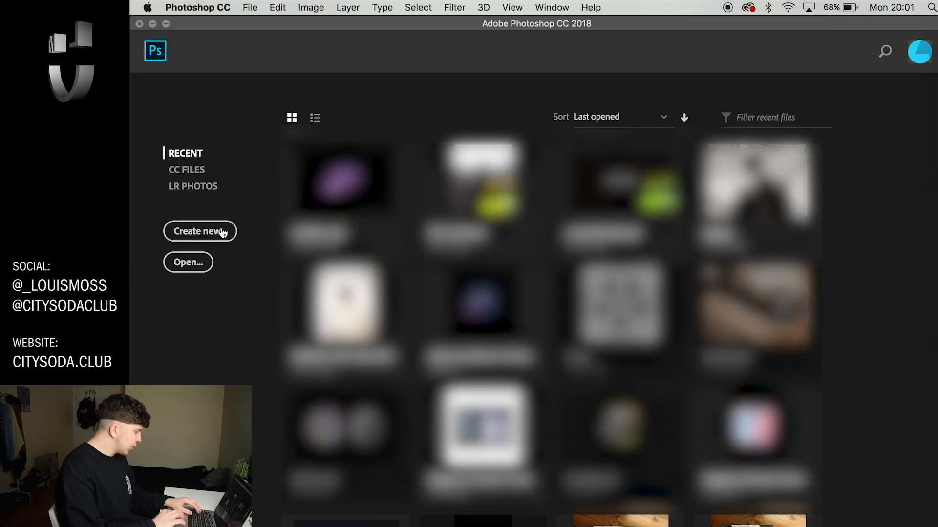
Create a landscape A4 print document and add a black Solid Color fill layer.
click(199, 231)
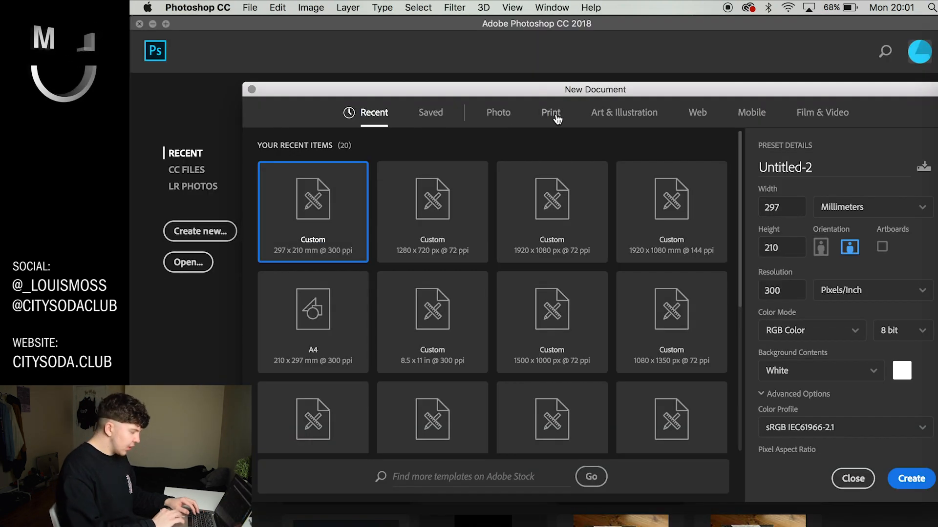
click(550, 112)
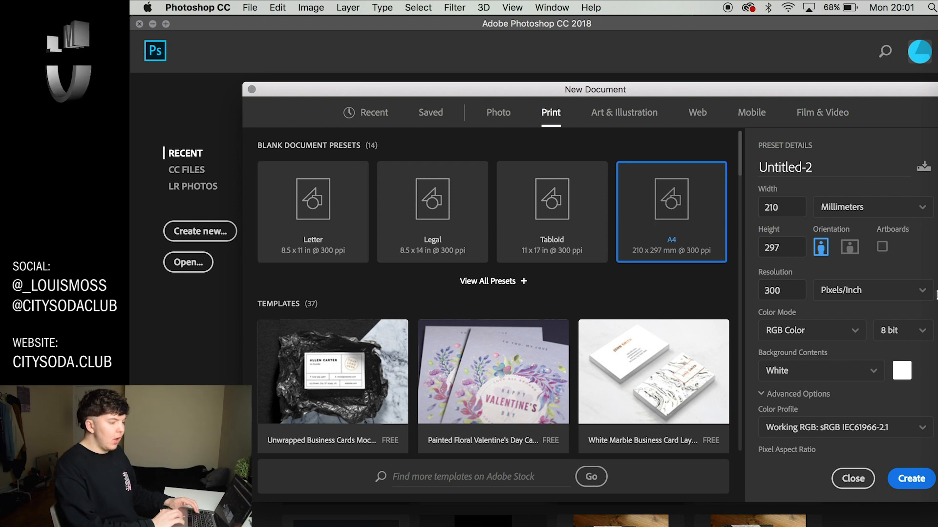
click(849, 247)
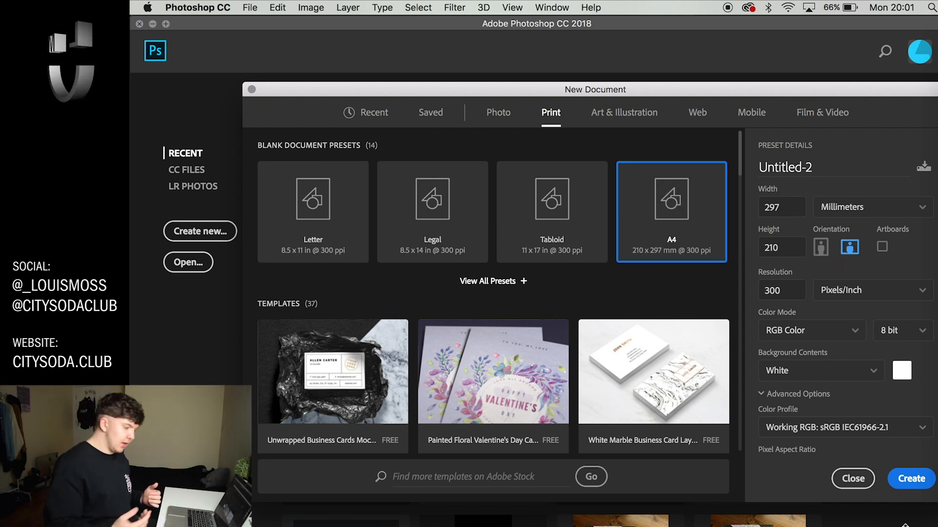
click(910, 478)
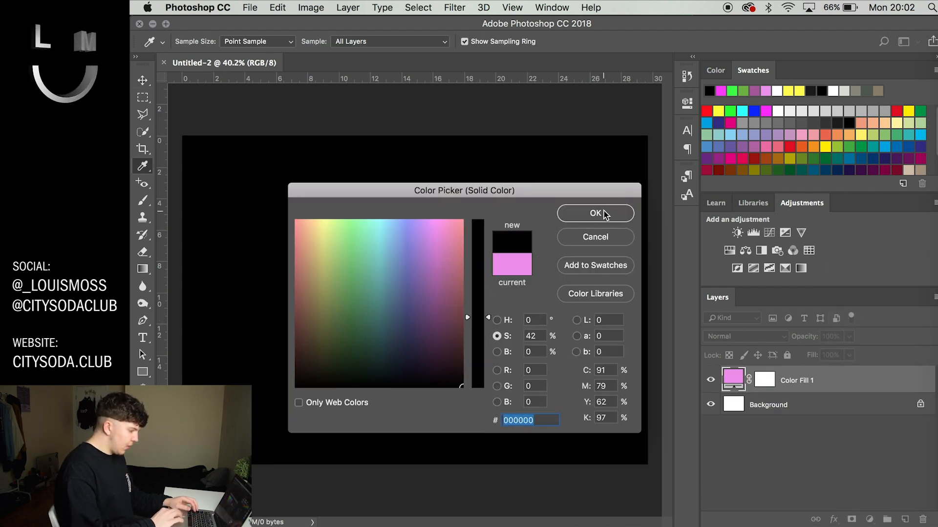
click(595, 214)
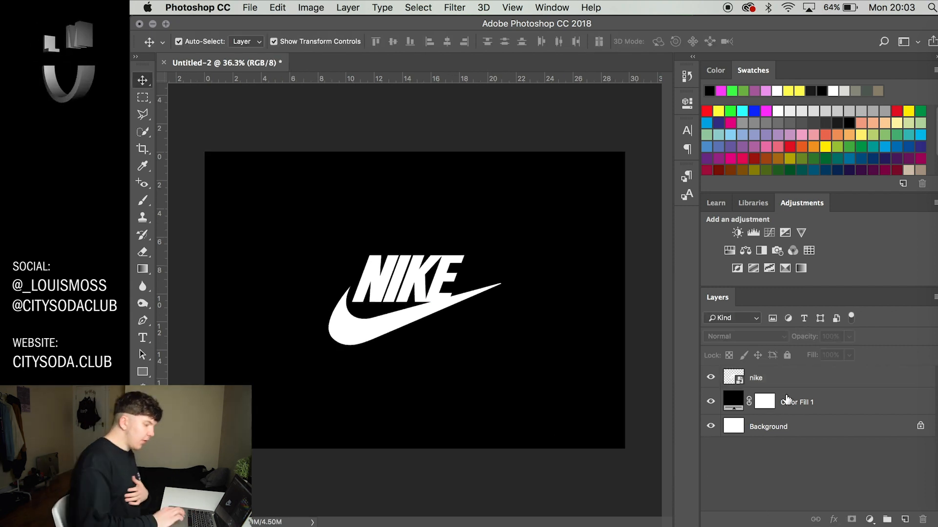
Enable Bevel & Emboss on the nike layer via its Blending Options.
click(756, 377)
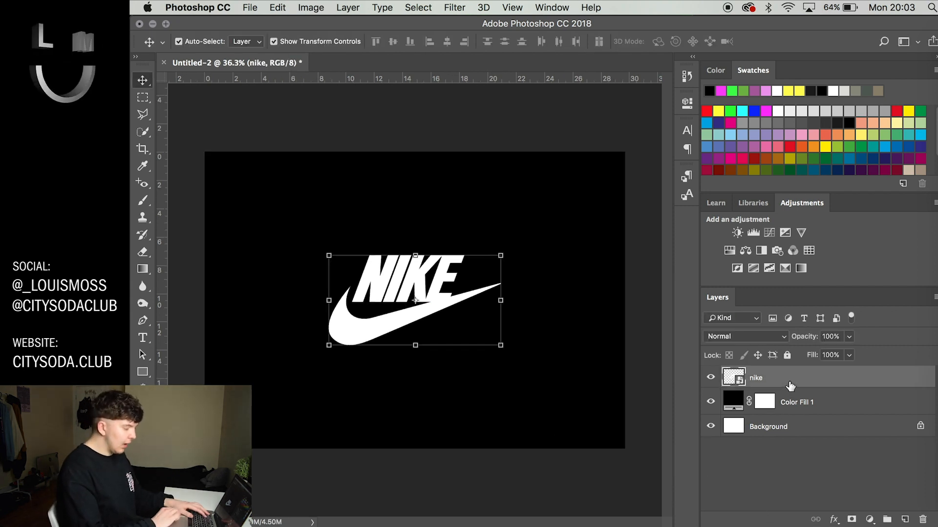
right_click(755, 378)
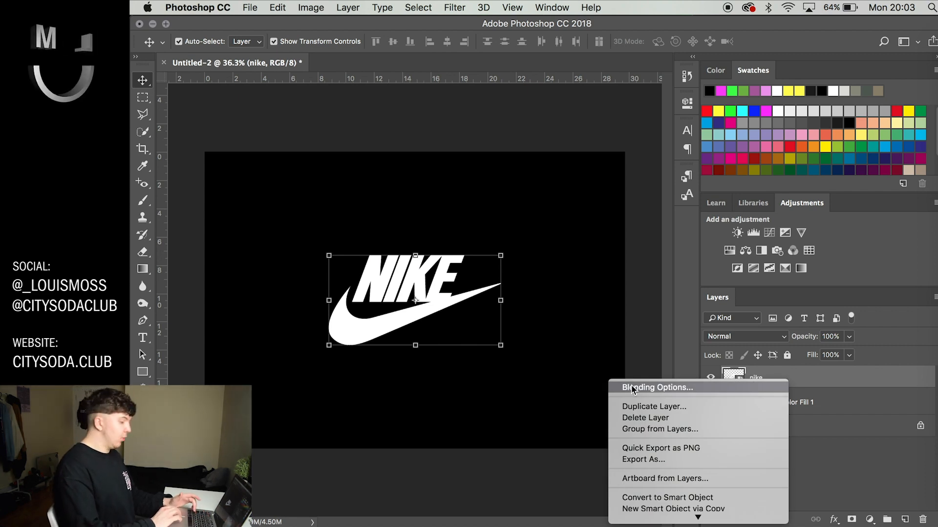
click(658, 388)
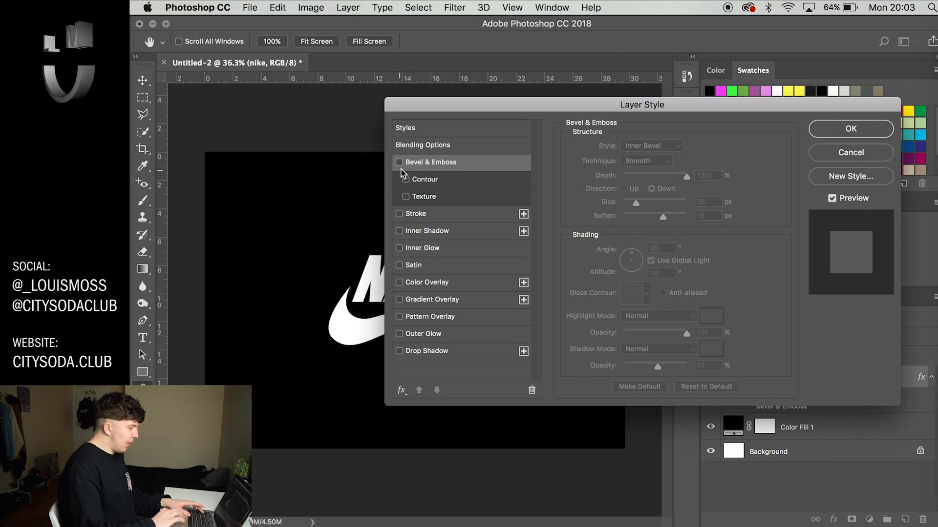
click(400, 162)
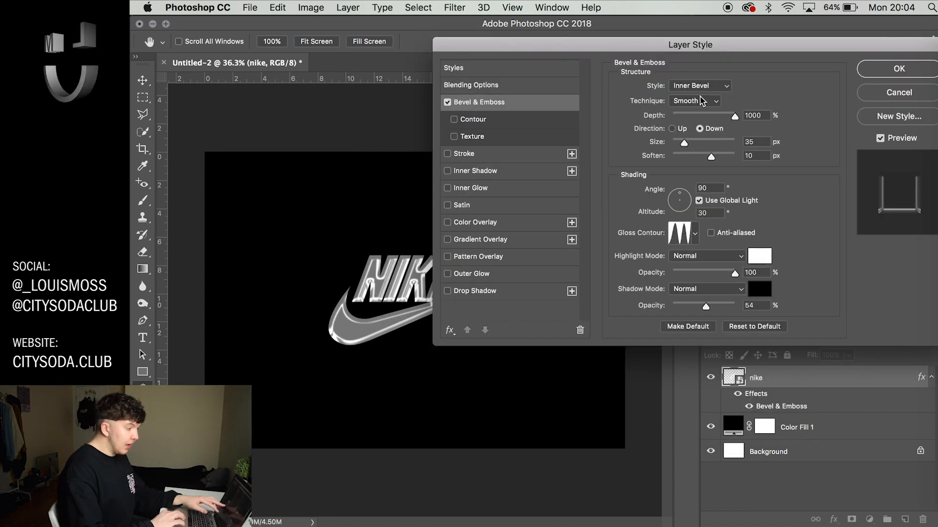
mouse_move(704, 126)
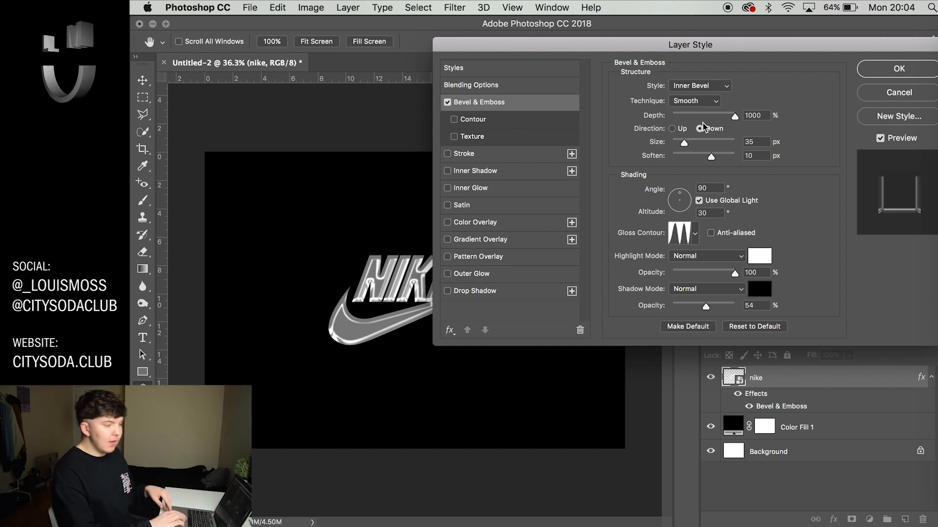
Set the bevel direction to Down and choose a ridged gloss contour.
click(699, 129)
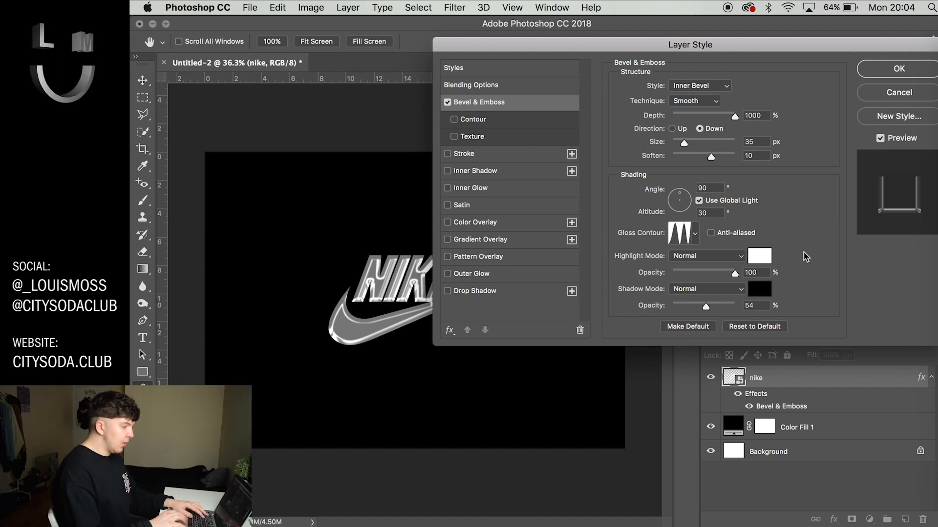
mouse_move(768, 182)
text(8)
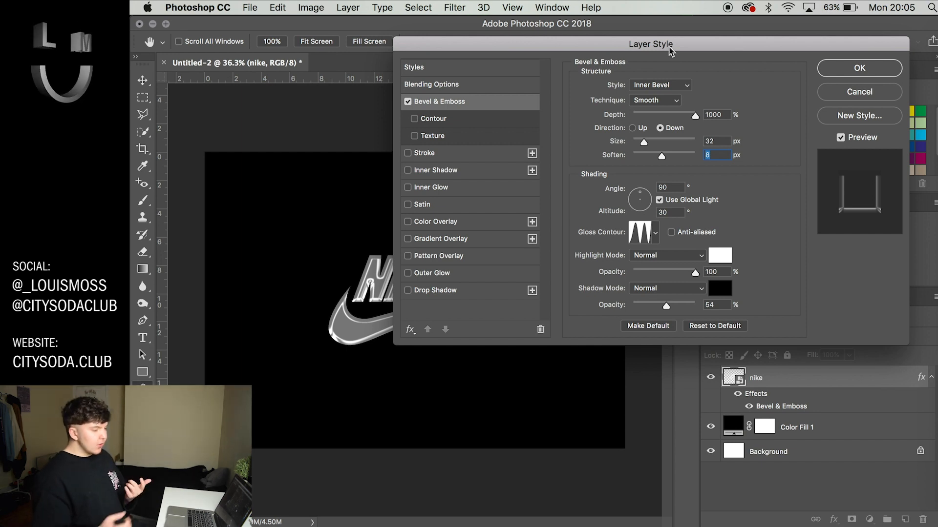
click(655, 232)
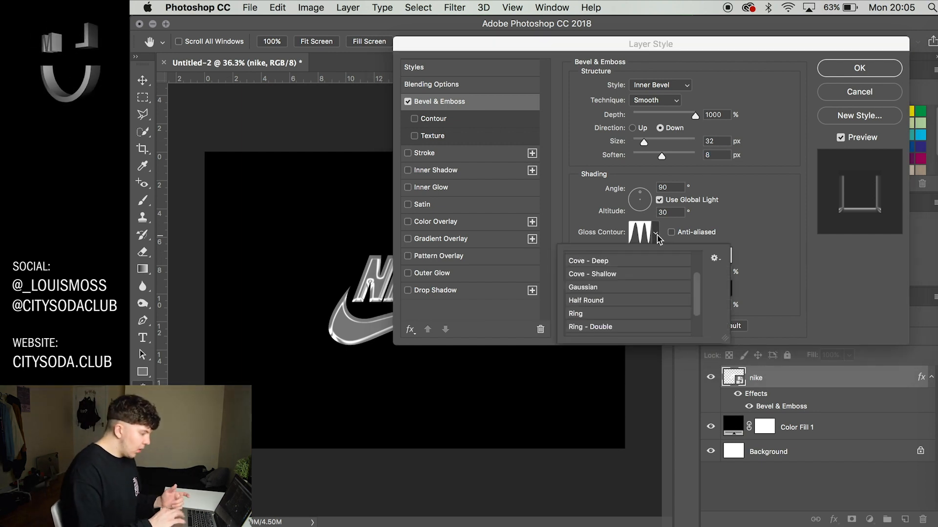
scroll(up, 3)
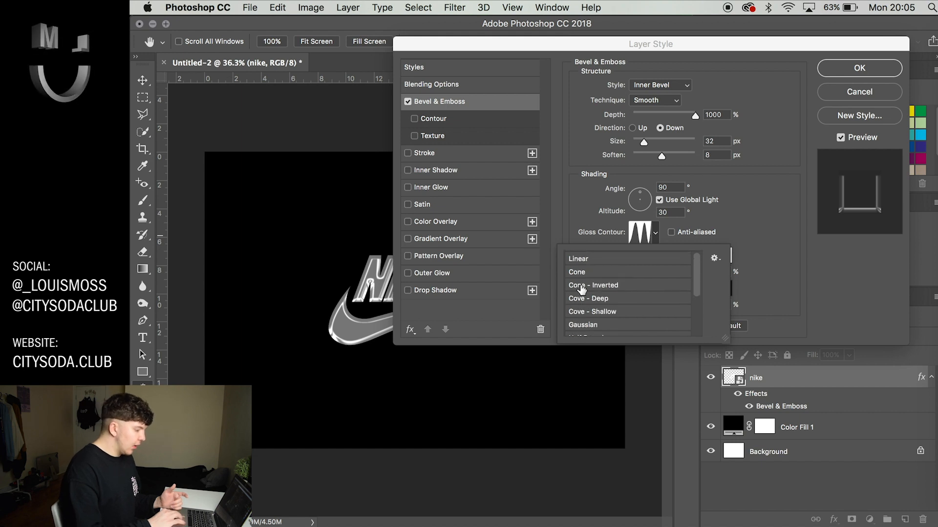
scroll(down, 3)
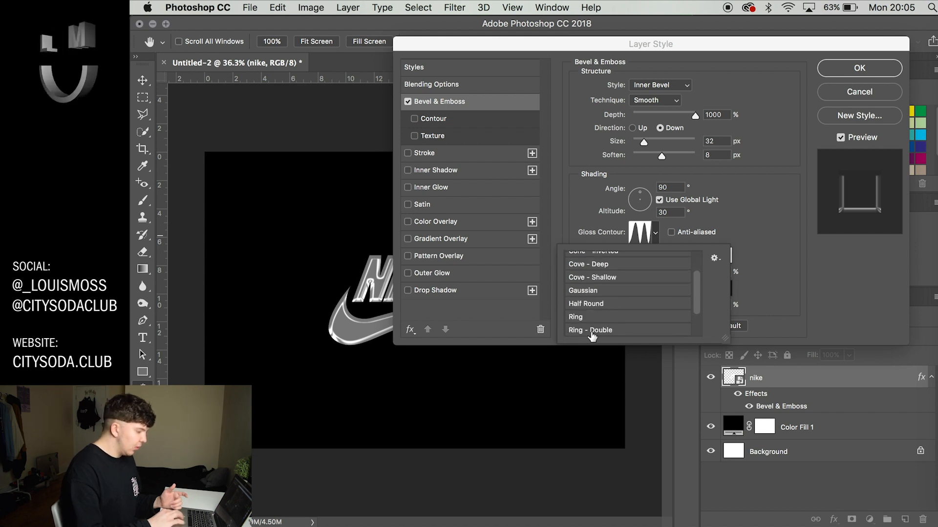
mouse_move(609, 333)
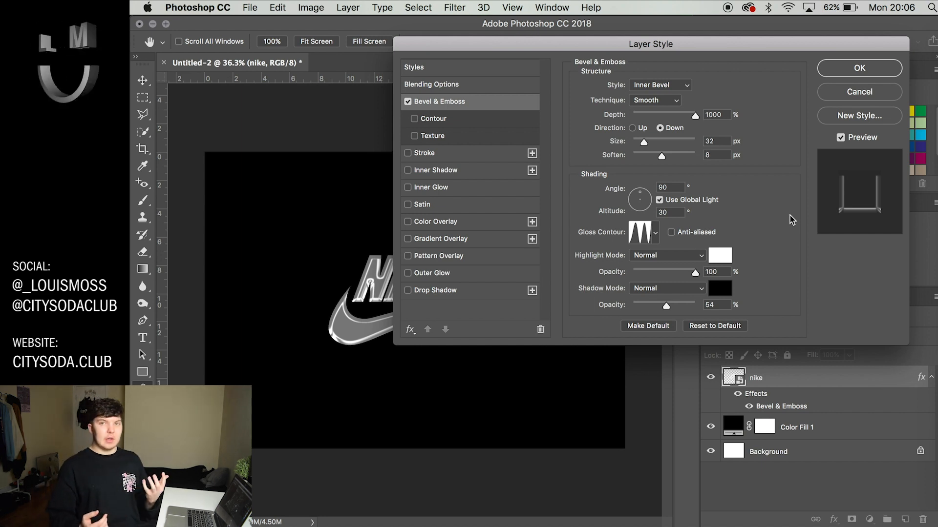
mouse_move(716, 305)
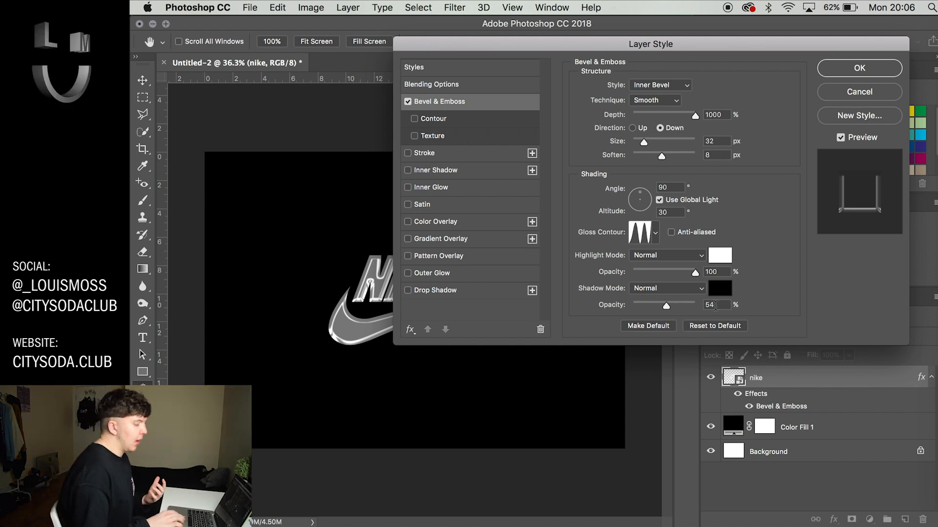
Add a black Inner Shadow at 100% opacity, 11 px distance, 7% choke, 18 px size.
click(408, 170)
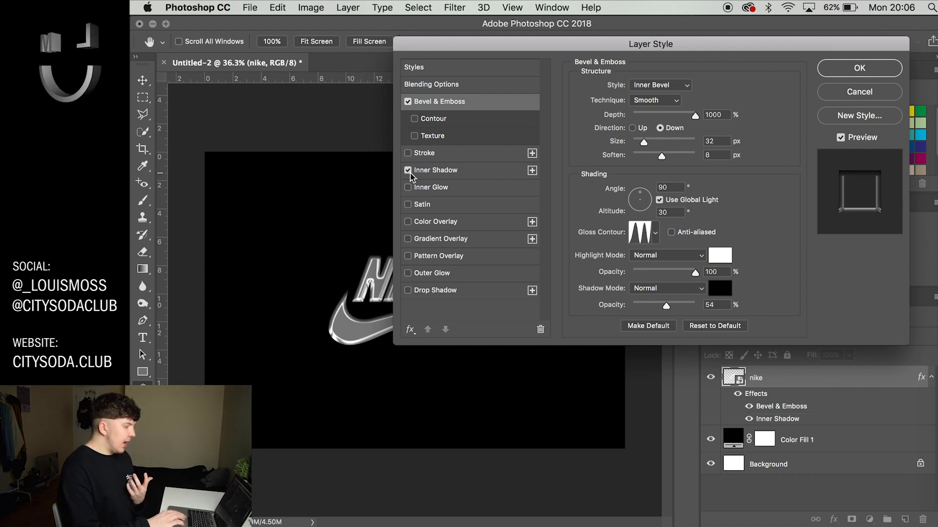
click(451, 170)
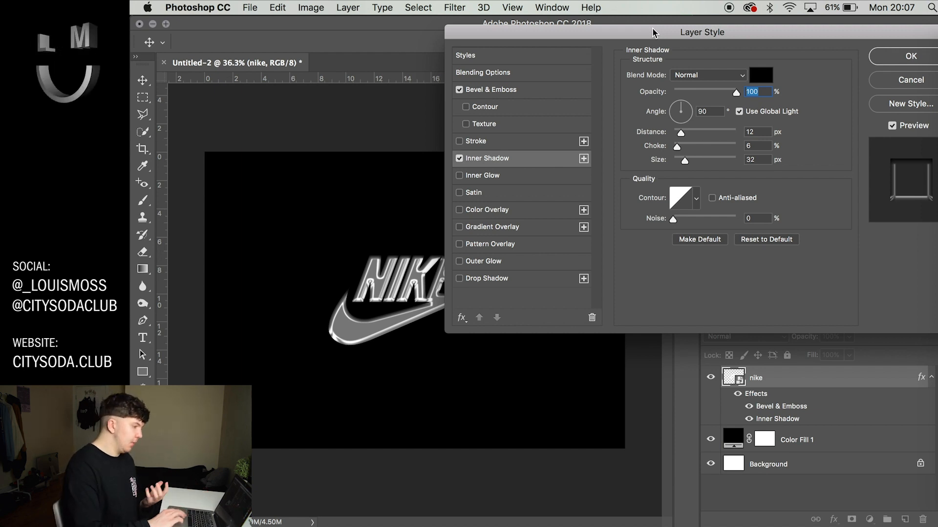
drag(653, 32, 687, 46)
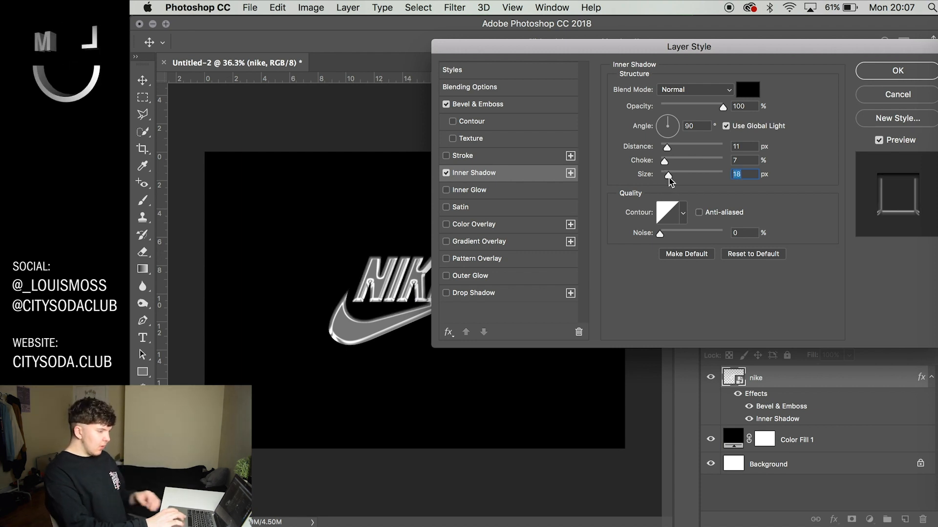
mouse_move(685, 183)
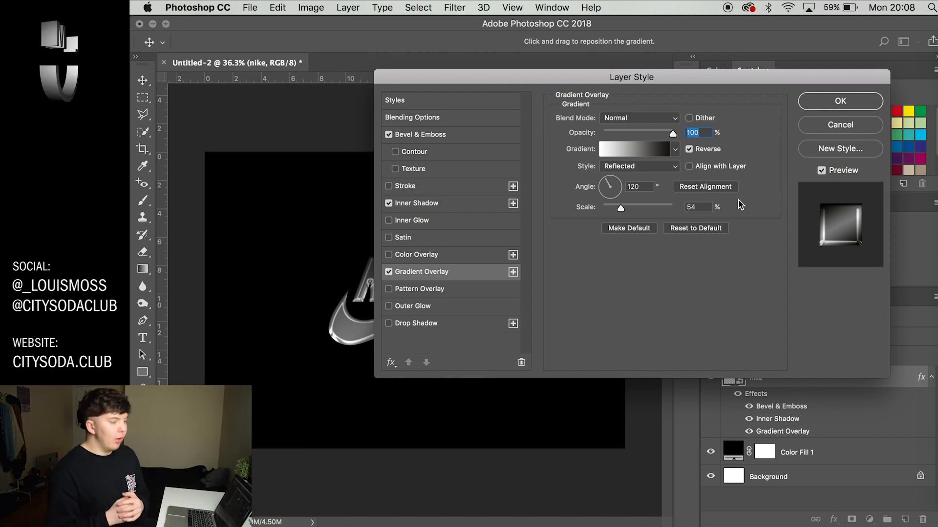
mouse_move(643, 150)
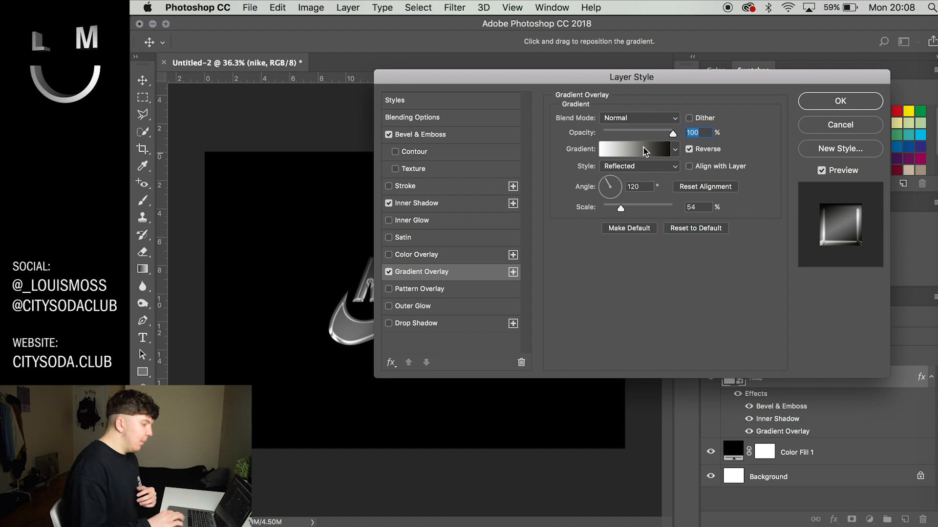
mouse_move(636, 148)
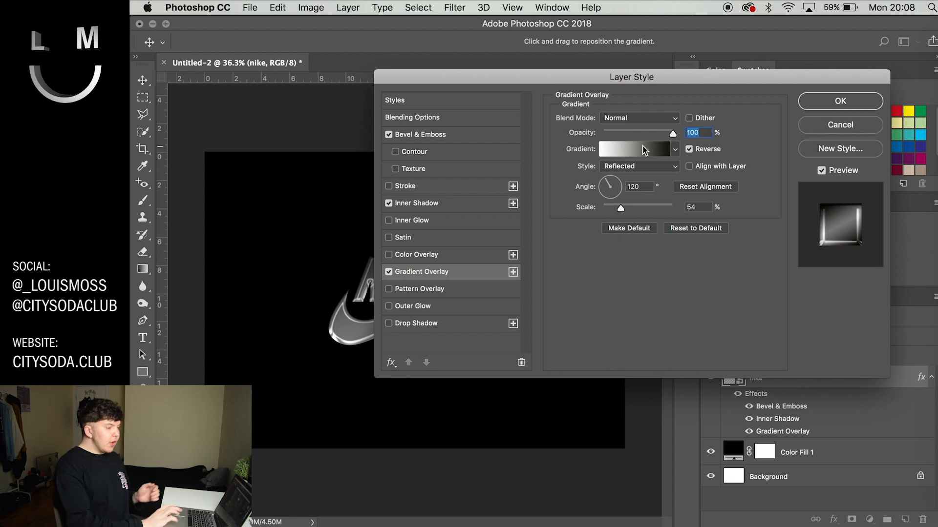
Set the Gradient Overlay to a reversed Black, White gradient with Reflected style.
click(634, 148)
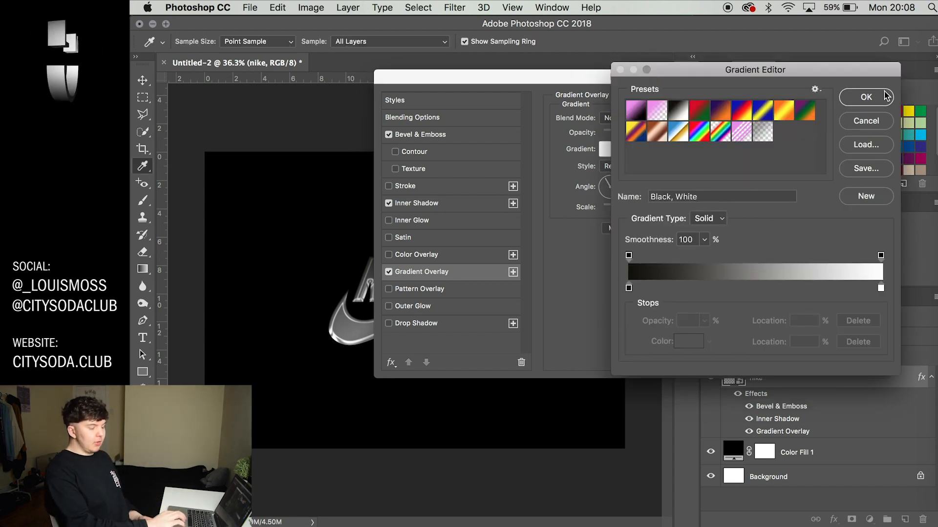
click(865, 97)
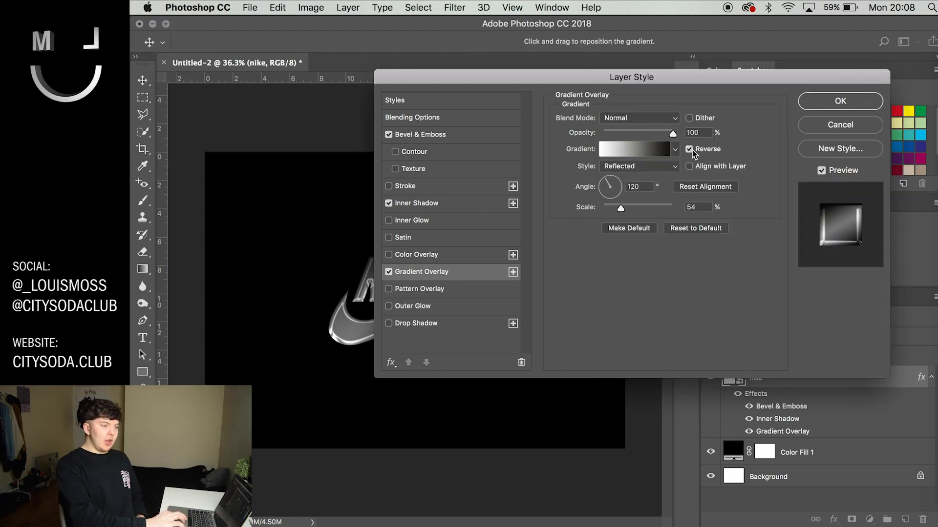
click(690, 149)
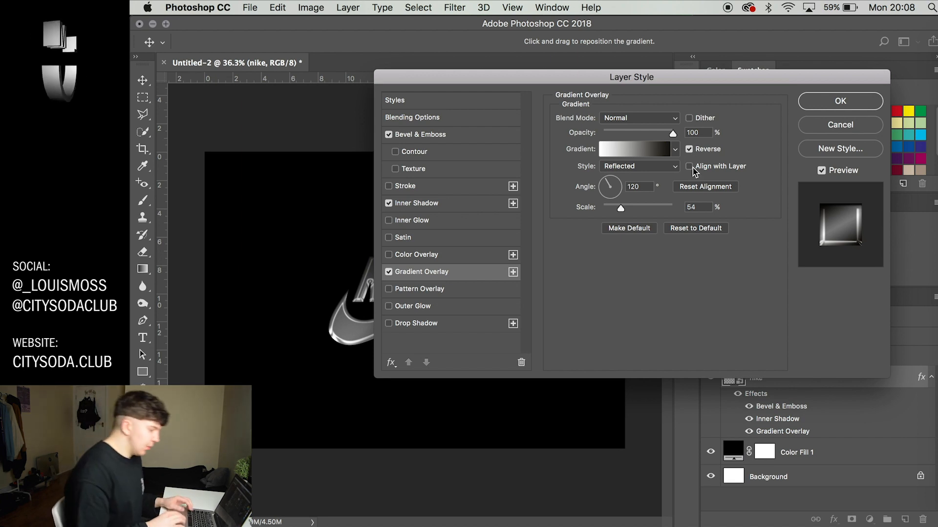
mouse_move(646, 170)
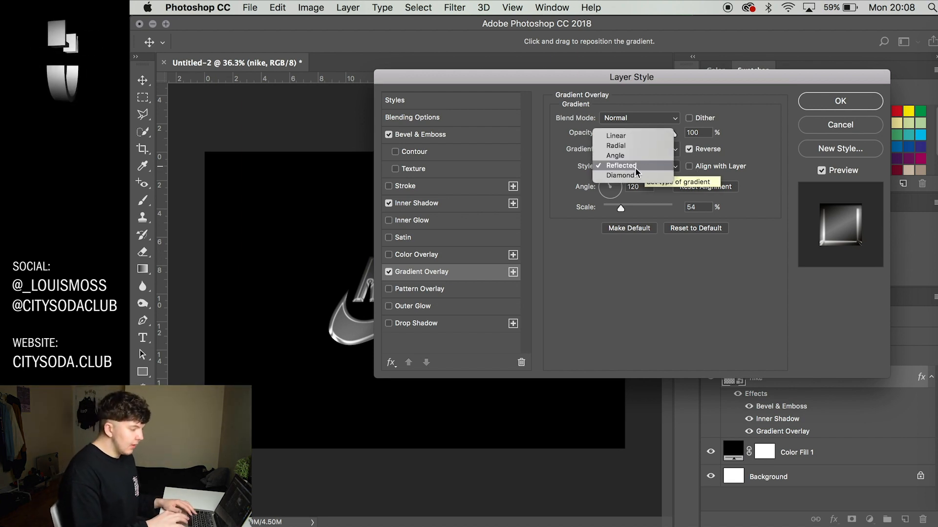
click(621, 166)
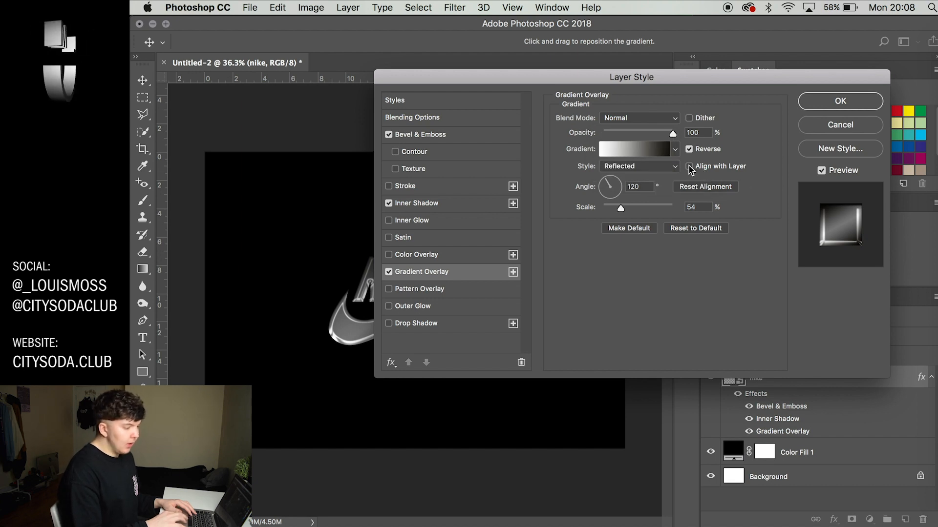
mouse_move(688, 166)
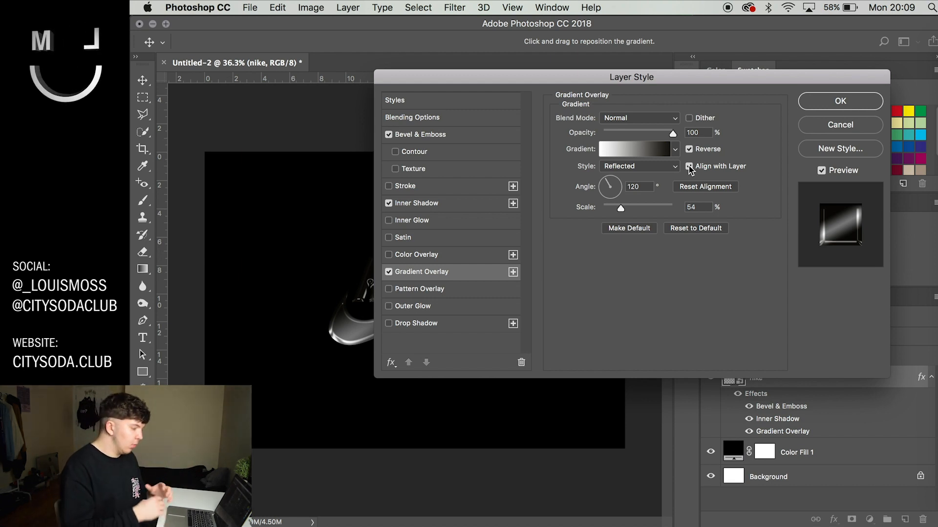
Set the gradient overlay scale to 120% and apply the layer style to the logo.
click(689, 166)
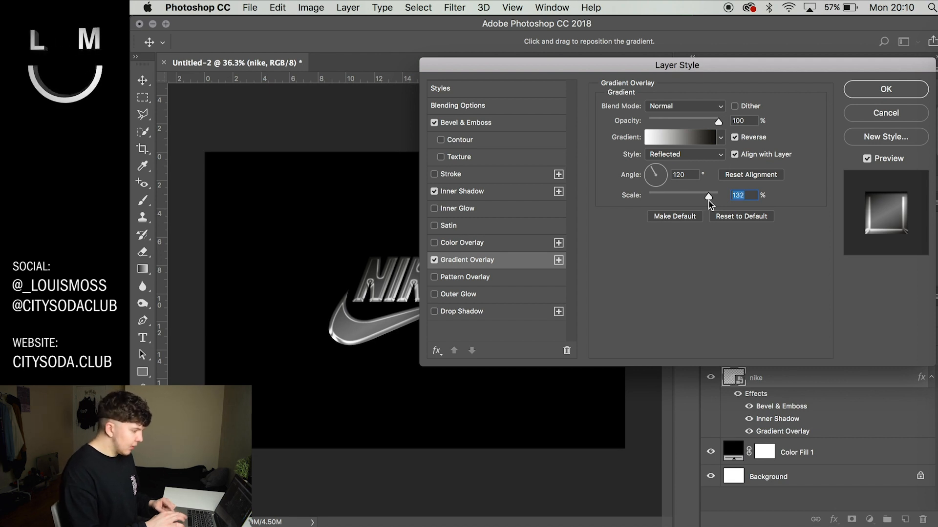
click(886, 89)
text(120)
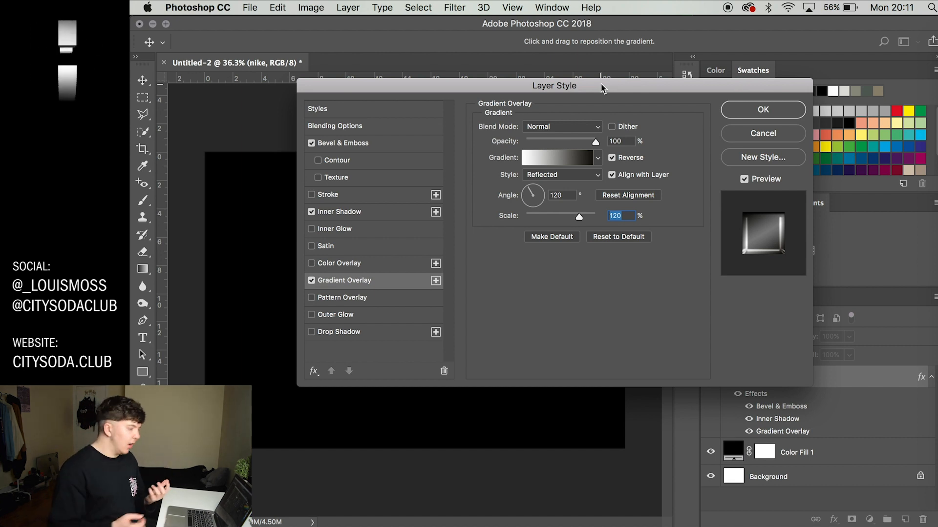
click(763, 110)
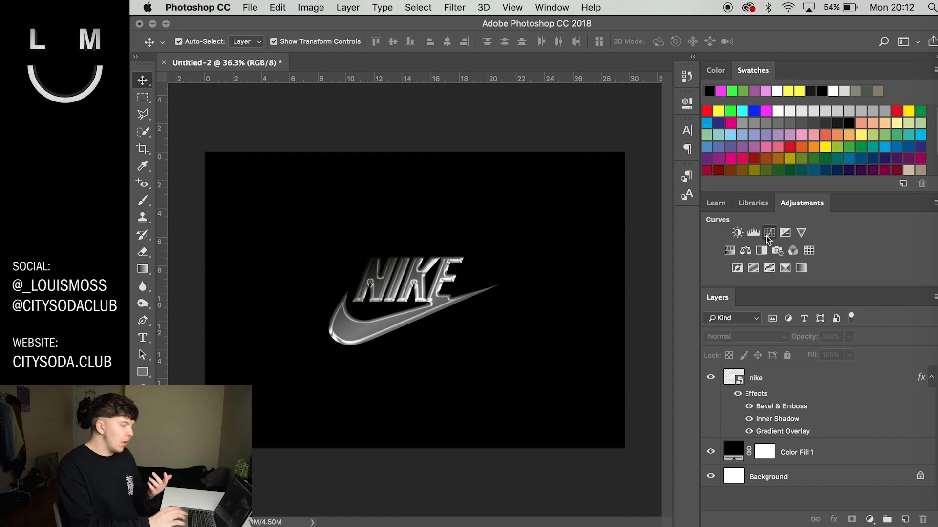
Add a Curves adjustment with a wavy S-curve above the nike layer.
click(768, 232)
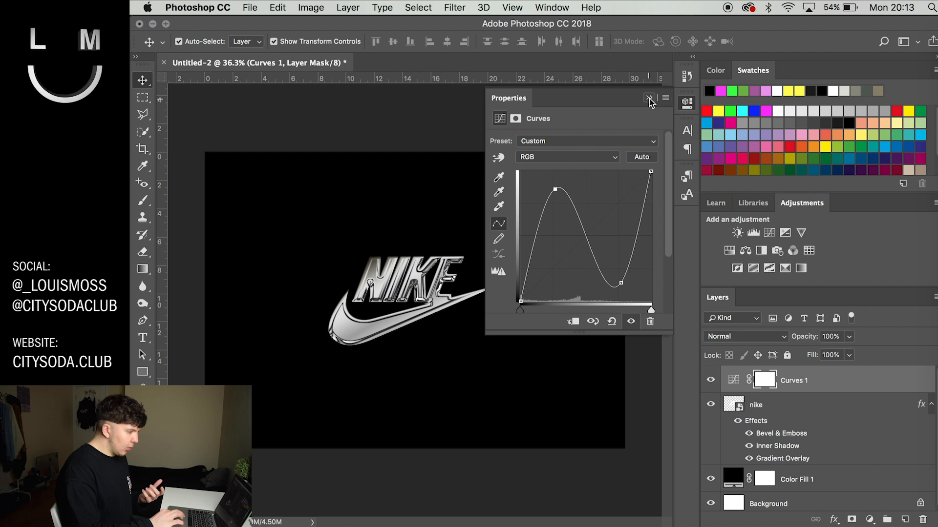
click(650, 98)
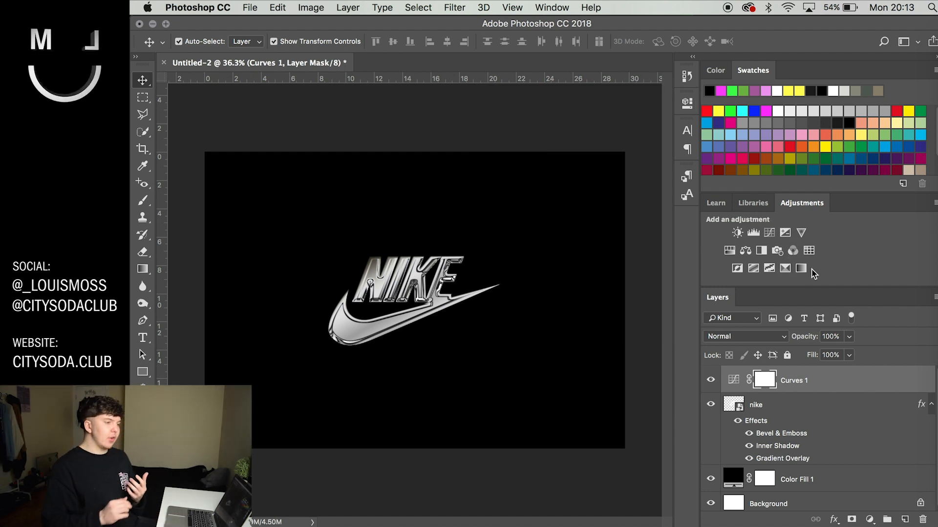
mouse_move(800, 268)
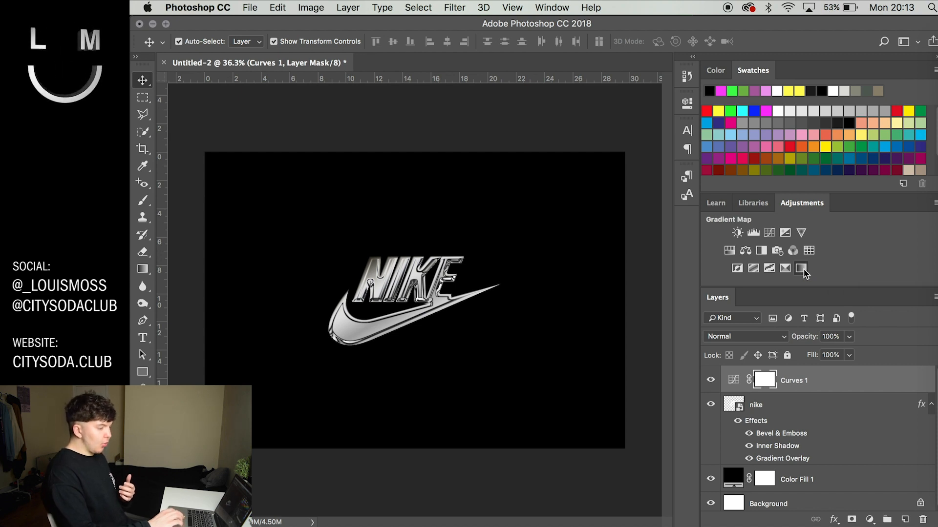
Add a Gradient Map adjustment and group the nike layer into a group named Chrome.
click(801, 268)
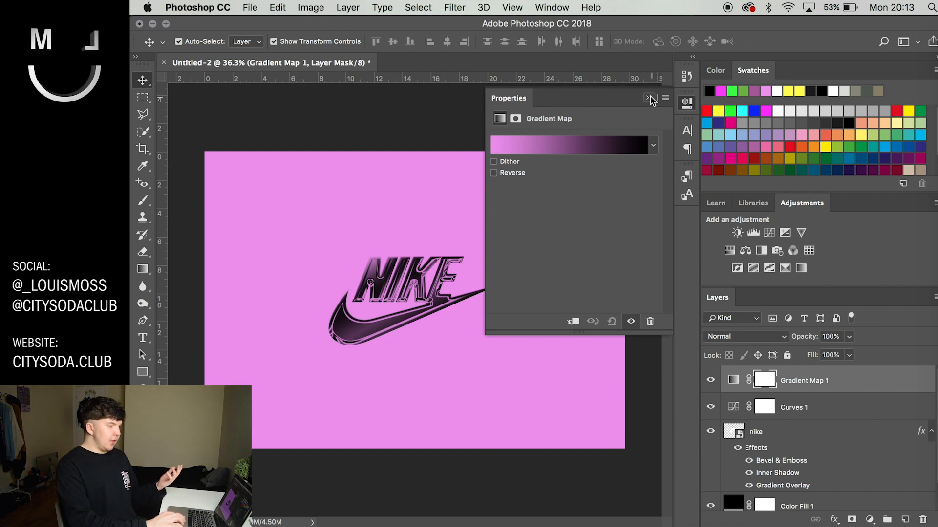
click(648, 98)
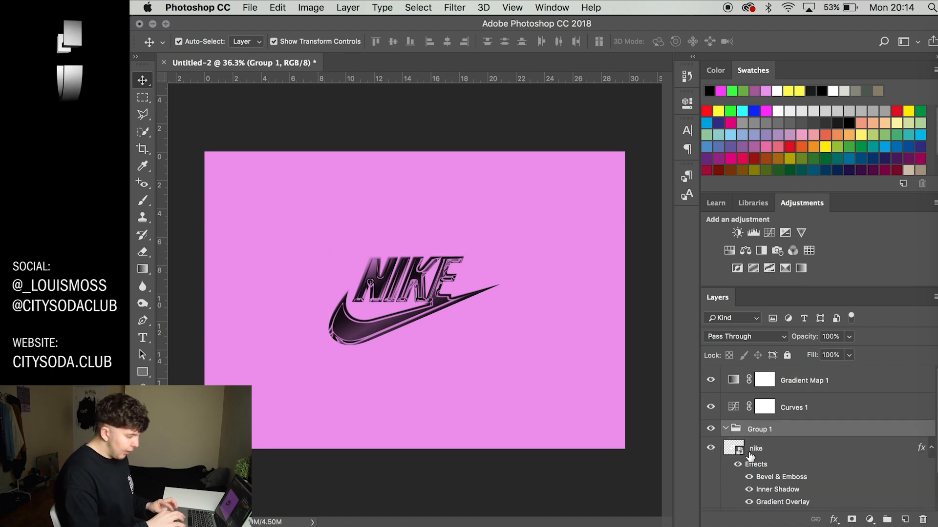
click(760, 428)
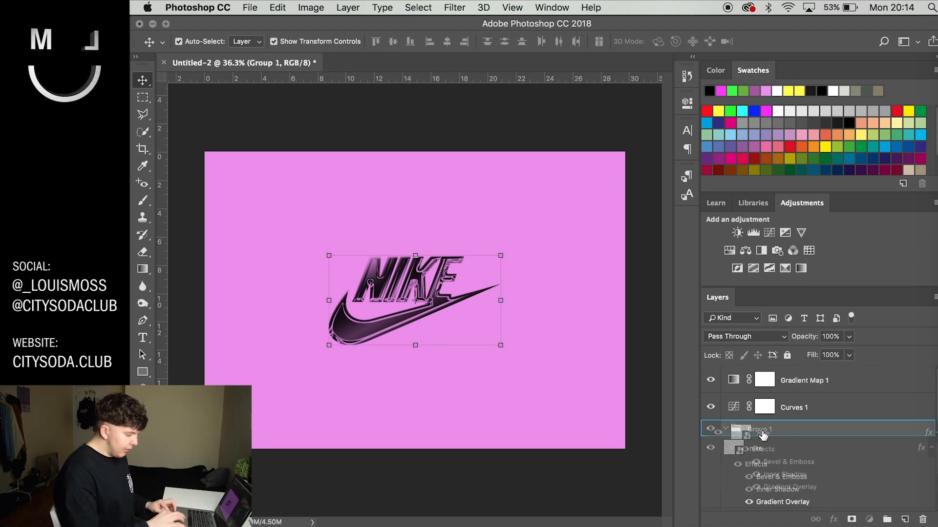
double_click(772, 428)
text(Chrome)
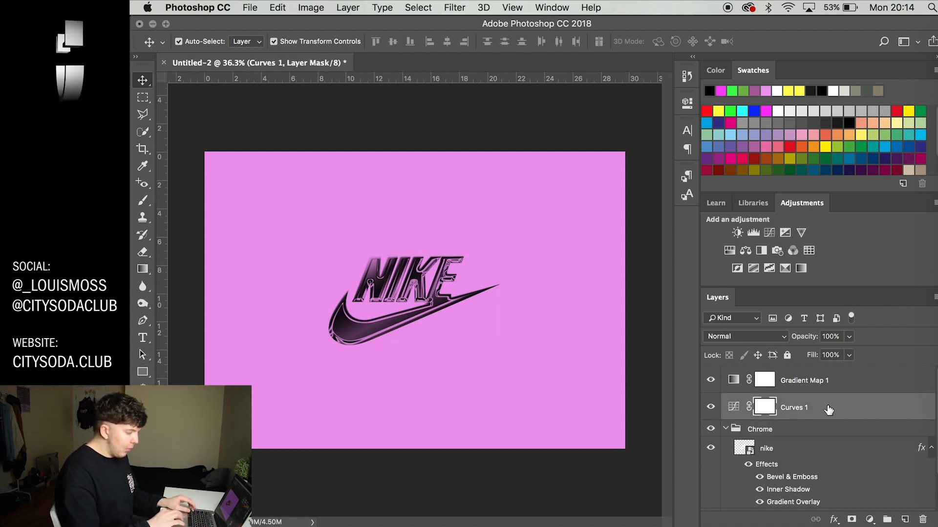
mouse_move(837, 393)
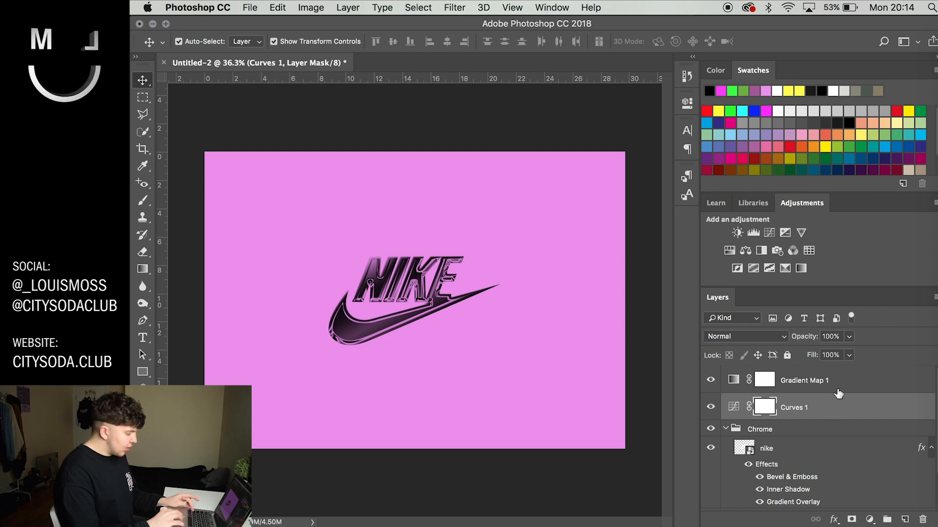
click(804, 380)
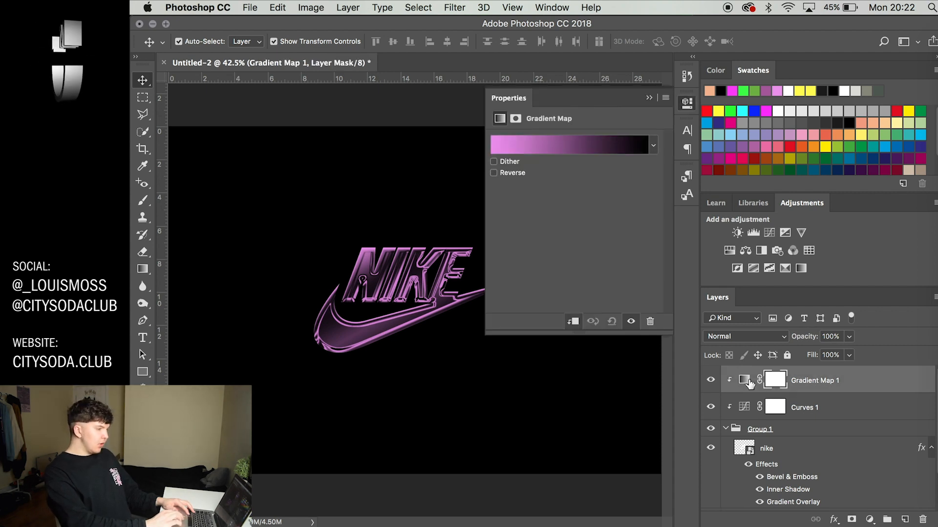
Try the Copper preset on the gradient map, then switch it to Black, White.
click(572, 145)
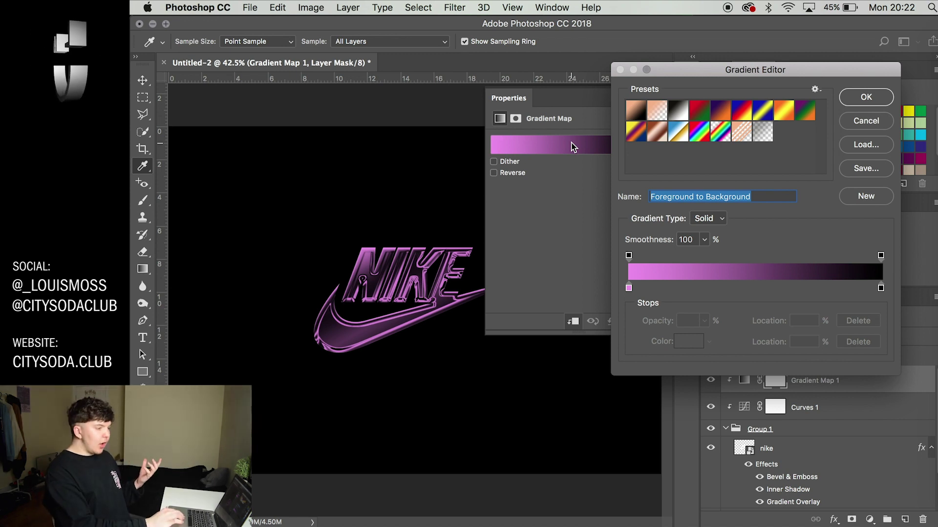
mouse_move(685, 129)
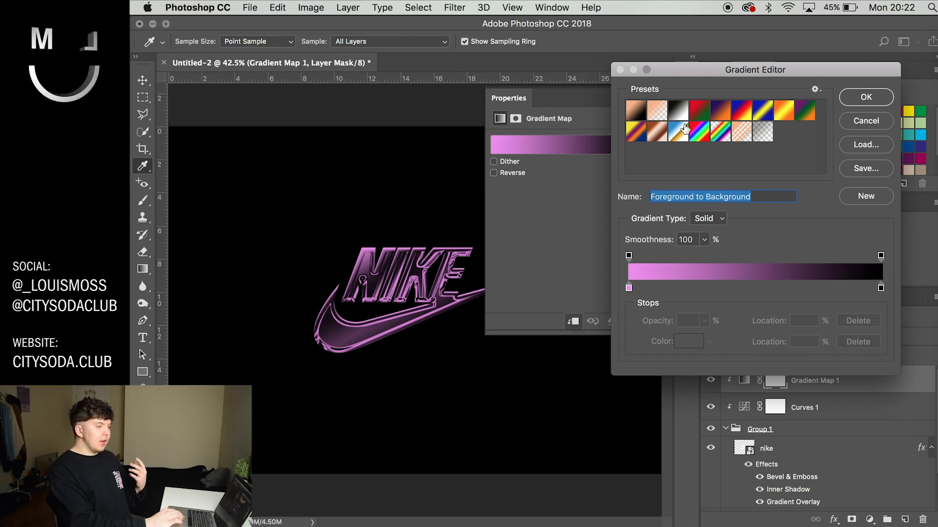
mouse_move(697, 130)
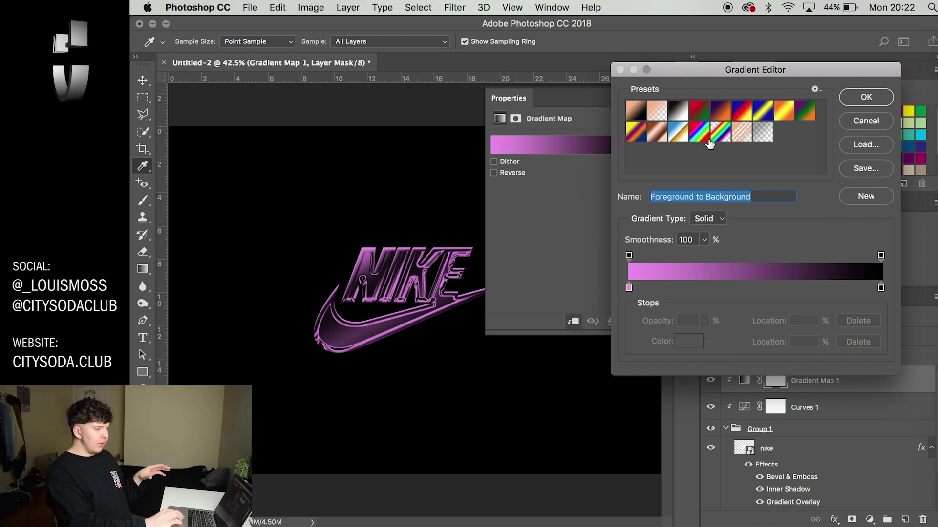
mouse_move(648, 145)
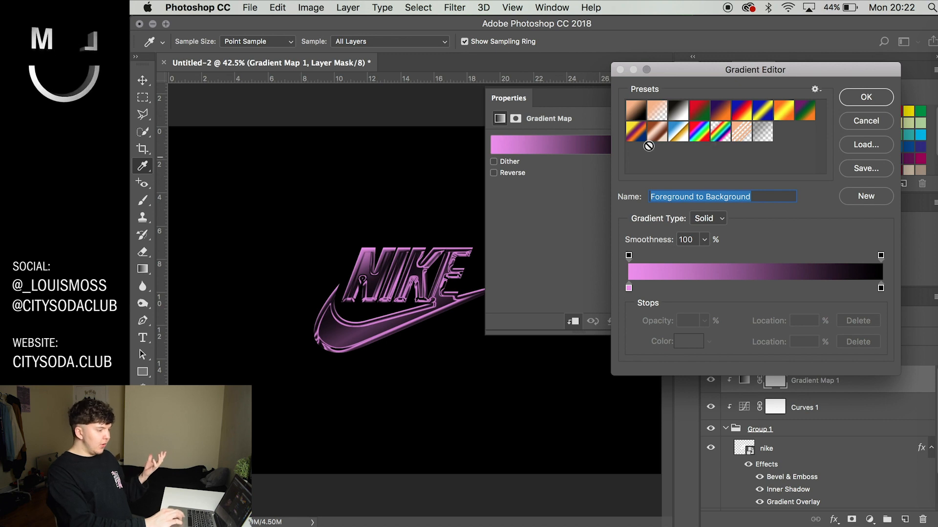
click(656, 129)
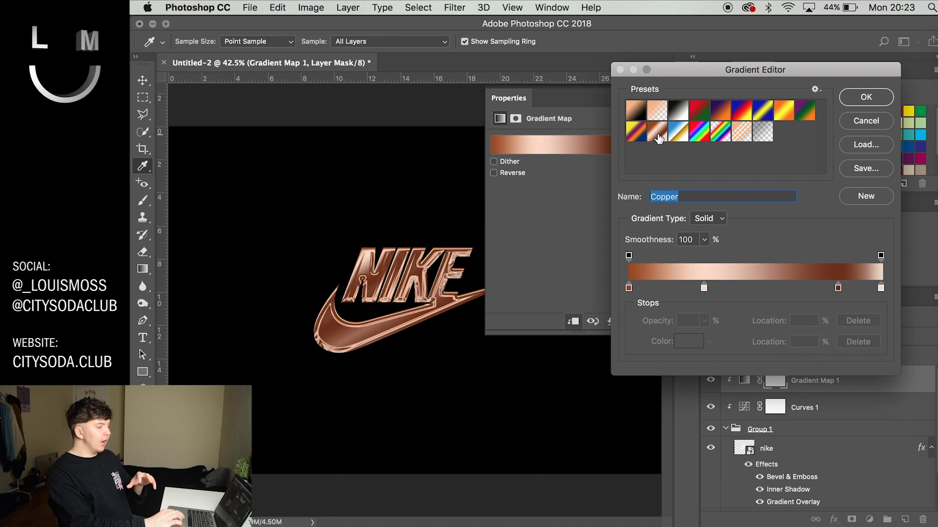
click(678, 110)
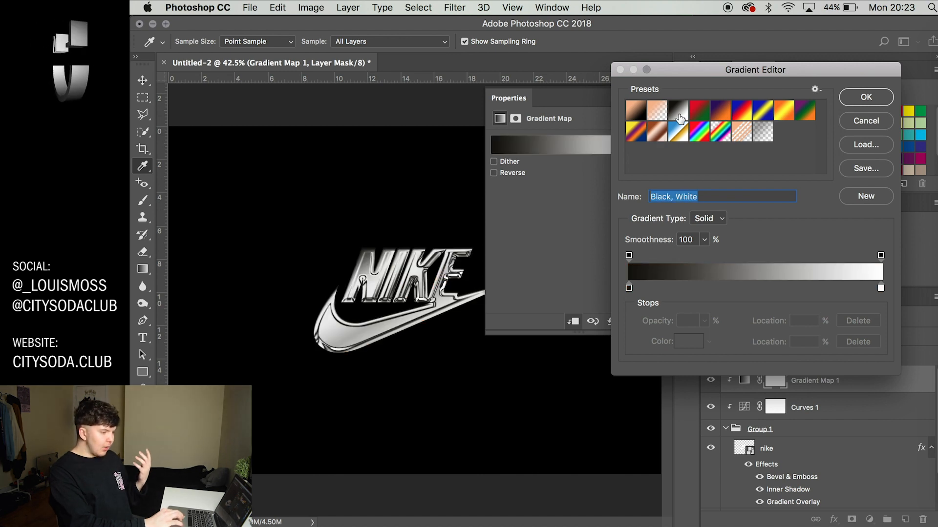
Add black and pink-purple colour stops to the gradient and reposition a white stop.
click(800, 290)
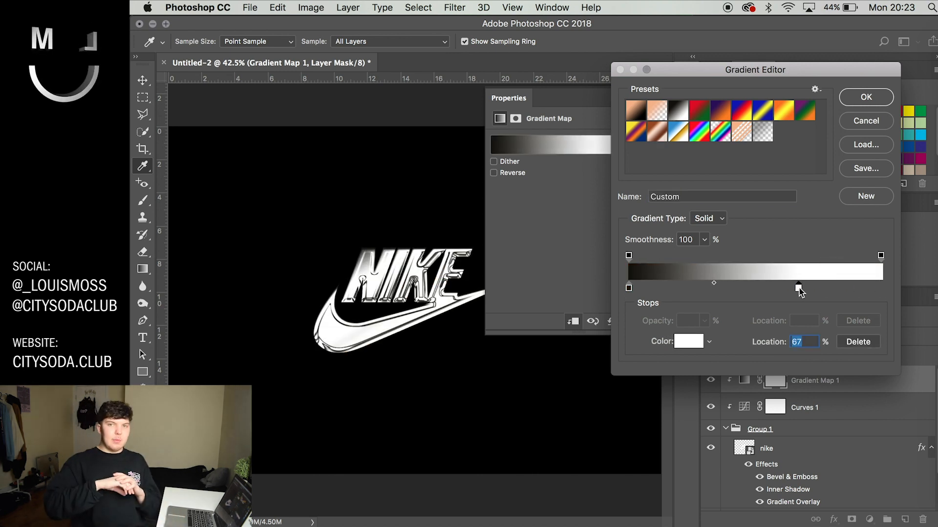
mouse_move(799, 292)
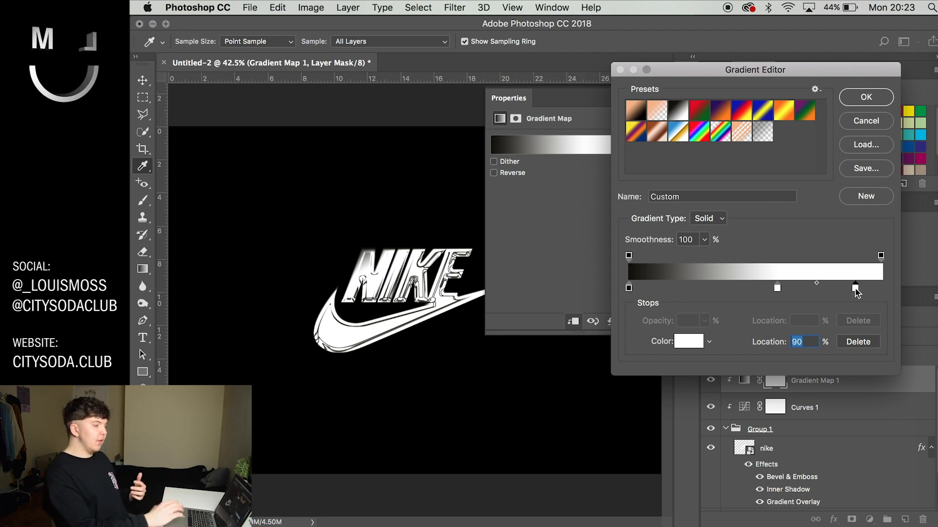
click(688, 341)
text(000000)
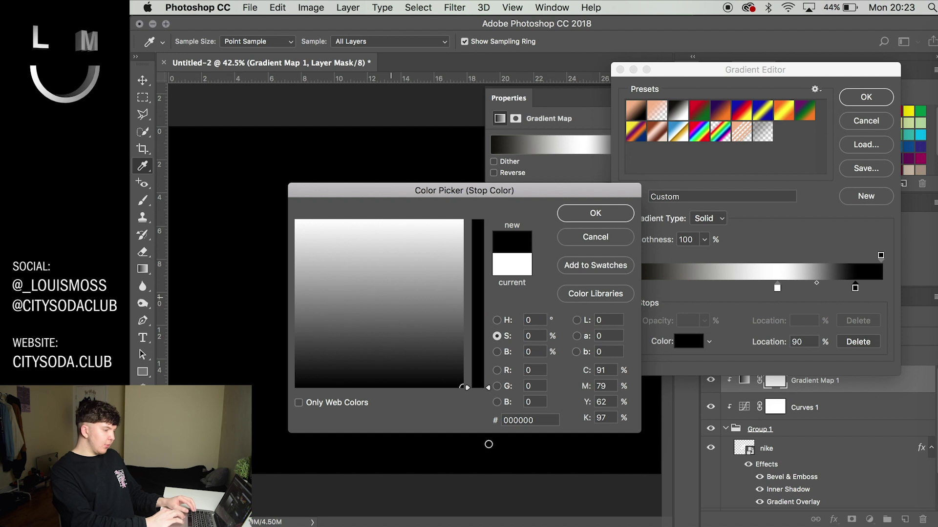
click(594, 214)
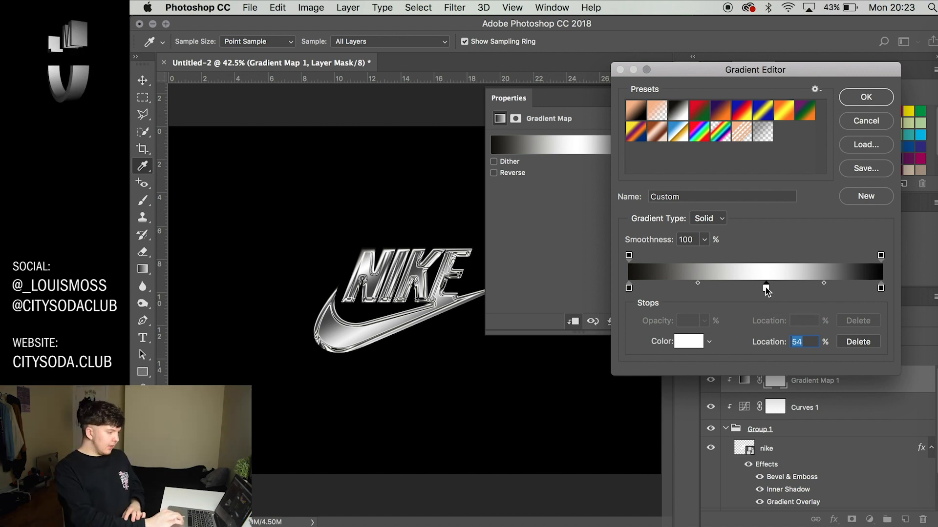
drag(697, 284, 710, 283)
text(65)
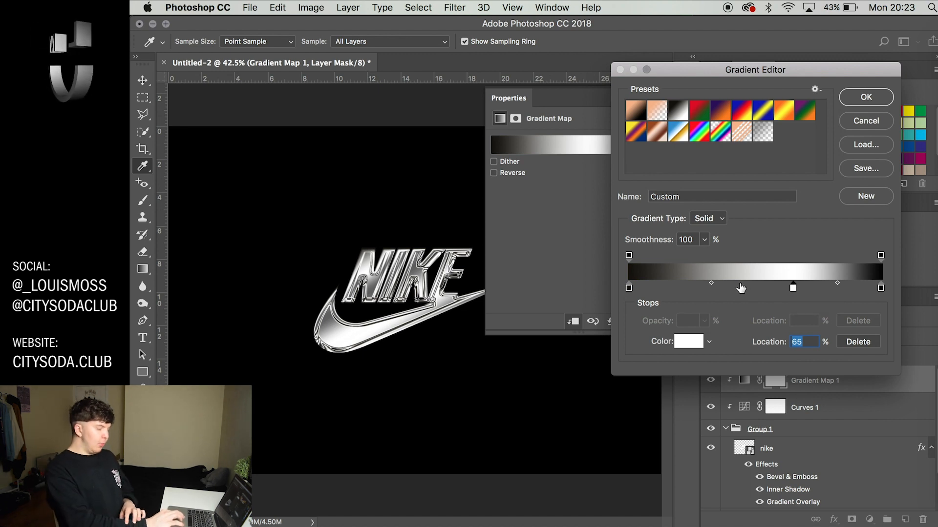
click(687, 341)
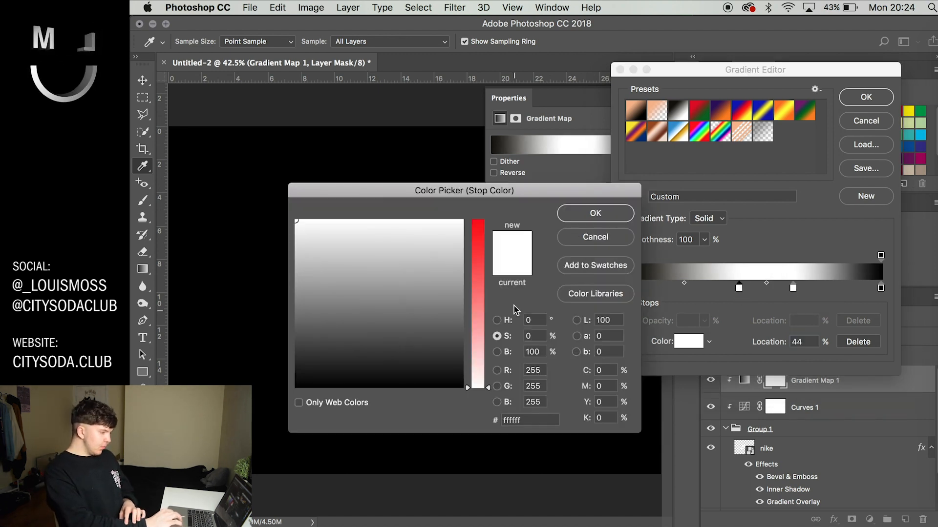
click(431, 256)
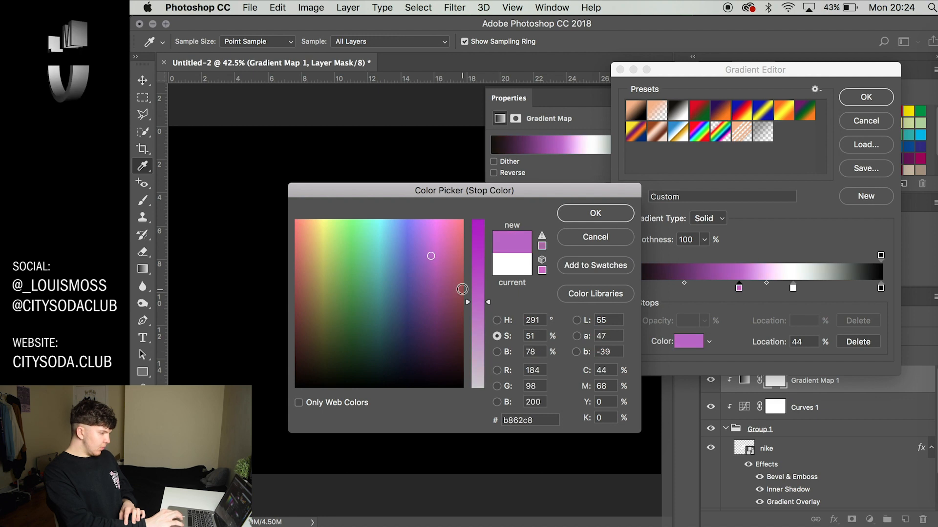
click(594, 214)
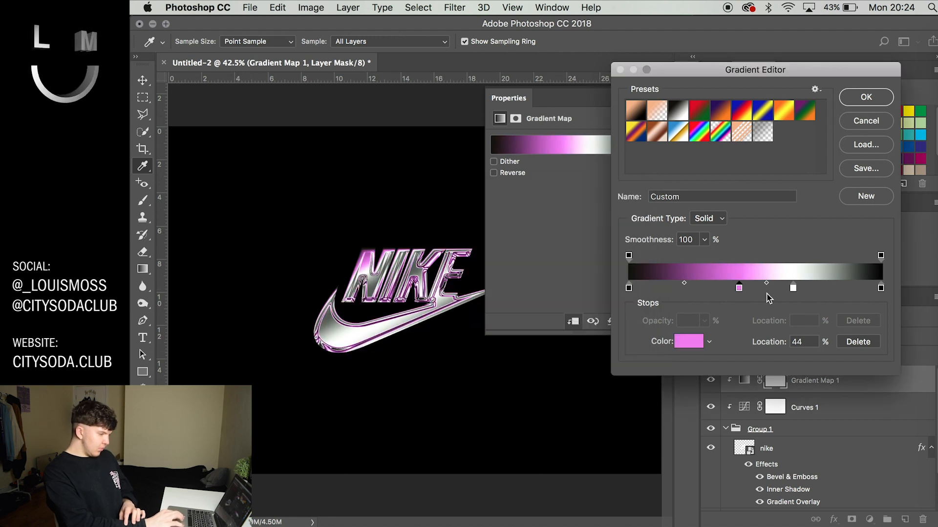
mouse_move(819, 269)
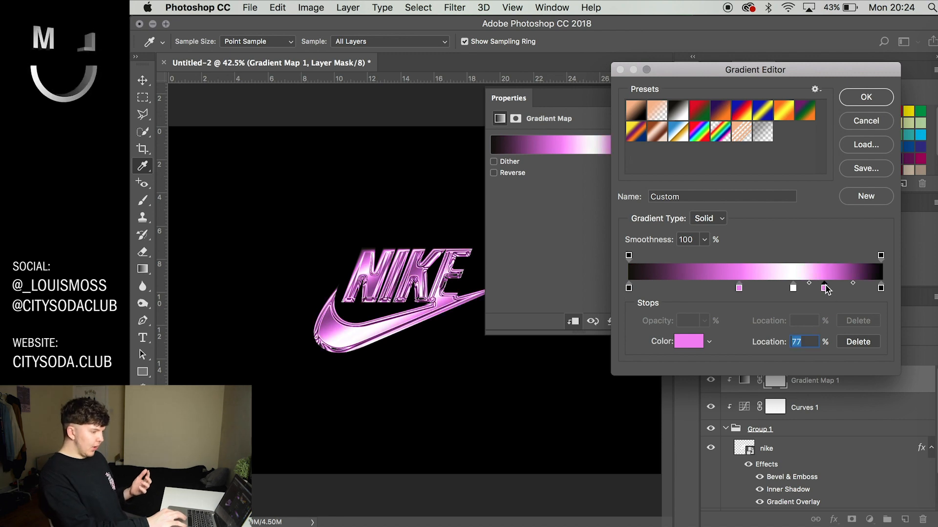
Recolour stops to blue #3f47ef at 77%, dark navy at 26%, and a bright blue end.
click(688, 342)
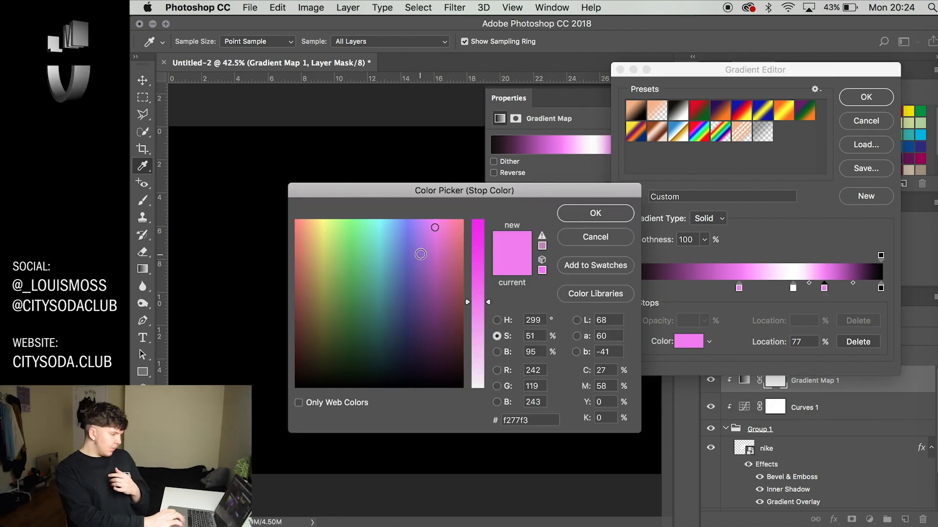
click(594, 214)
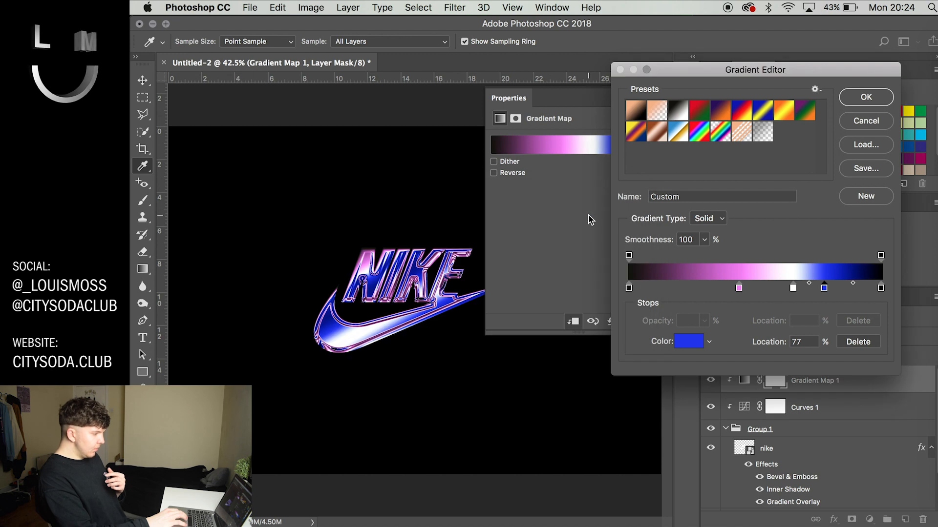
mouse_move(808, 244)
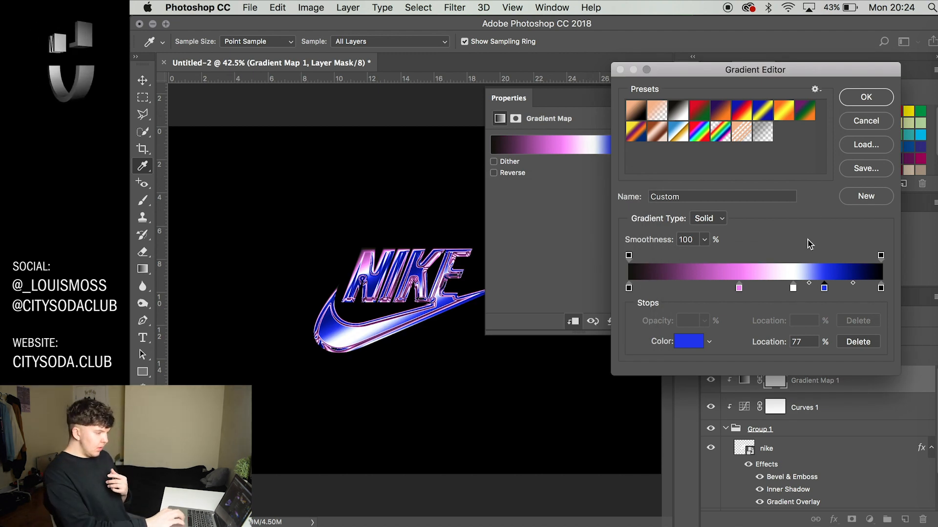
mouse_move(739, 289)
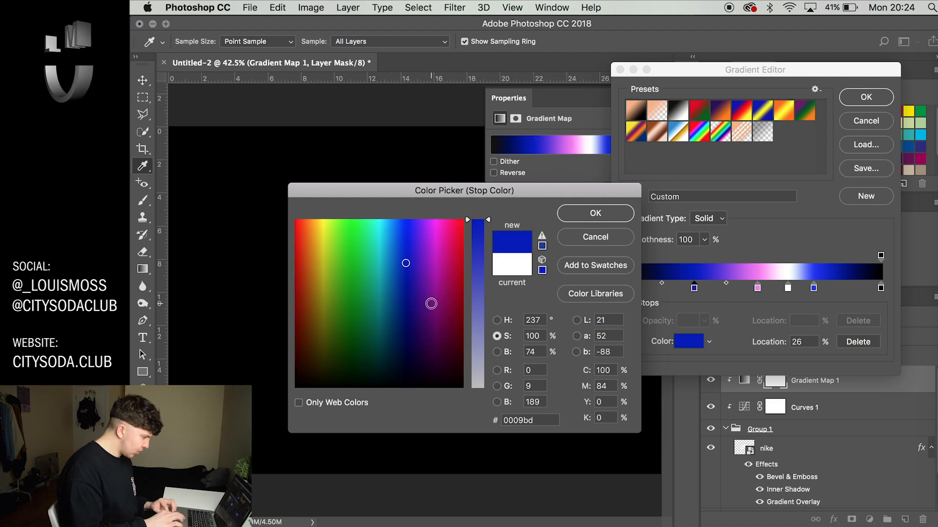
click(594, 214)
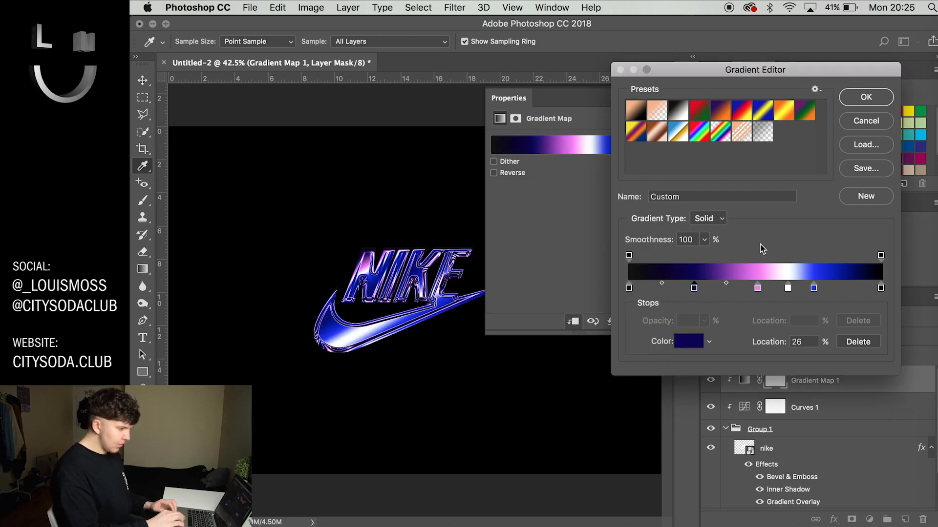
mouse_move(792, 294)
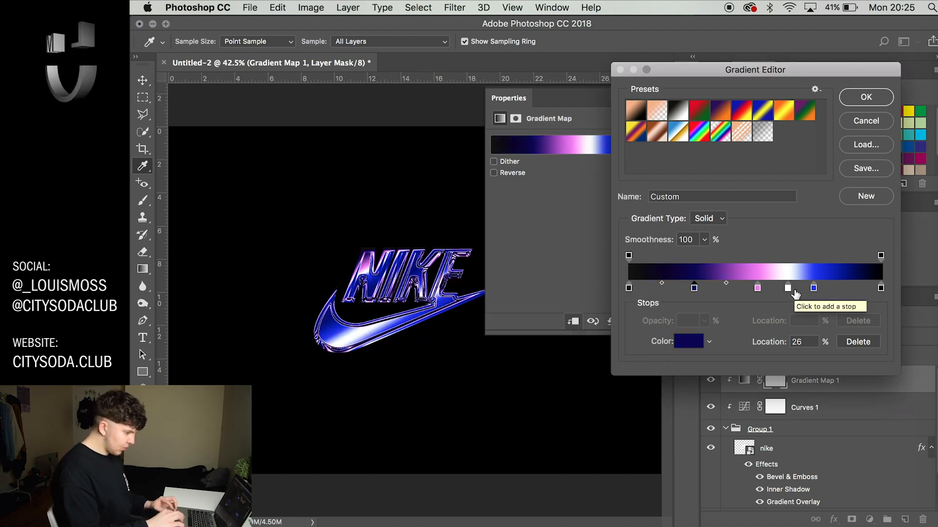
click(687, 342)
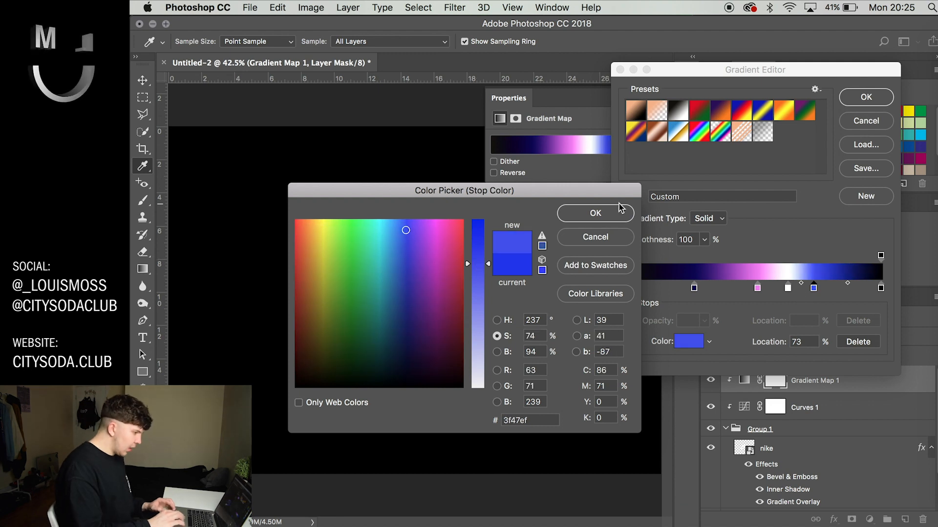
click(594, 214)
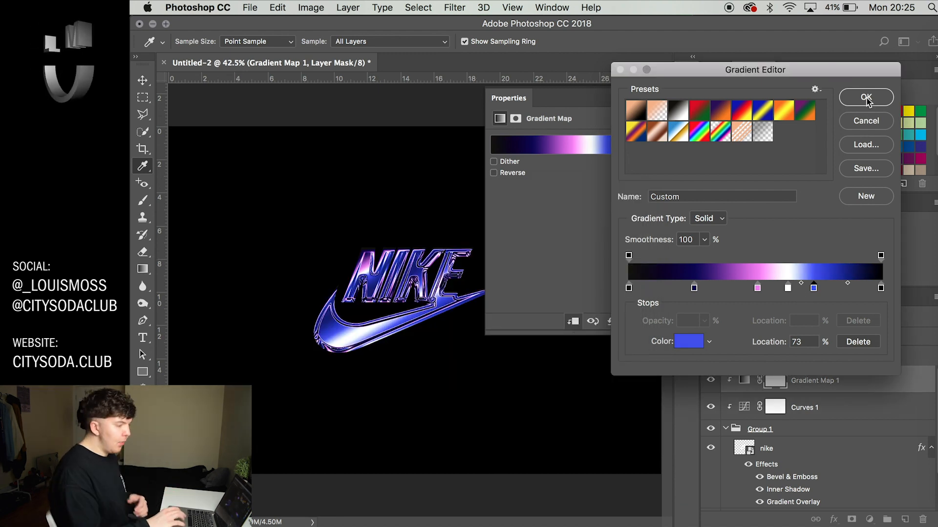
mouse_move(784, 114)
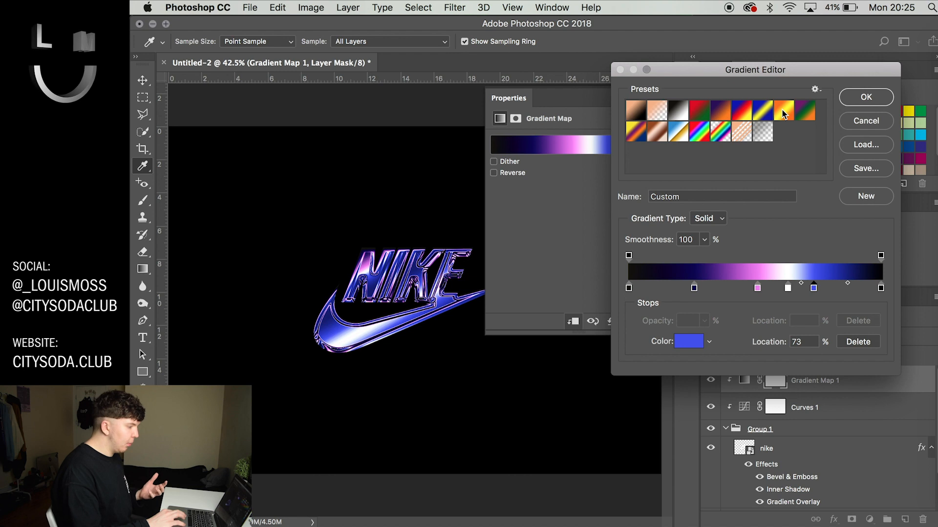
Commit the custom gradient map and return to the nike layer.
click(865, 97)
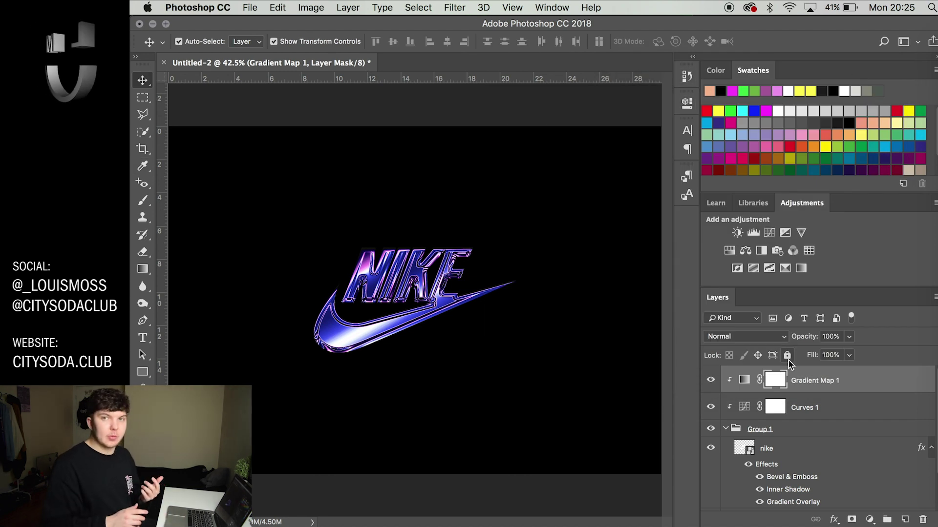
mouse_move(787, 356)
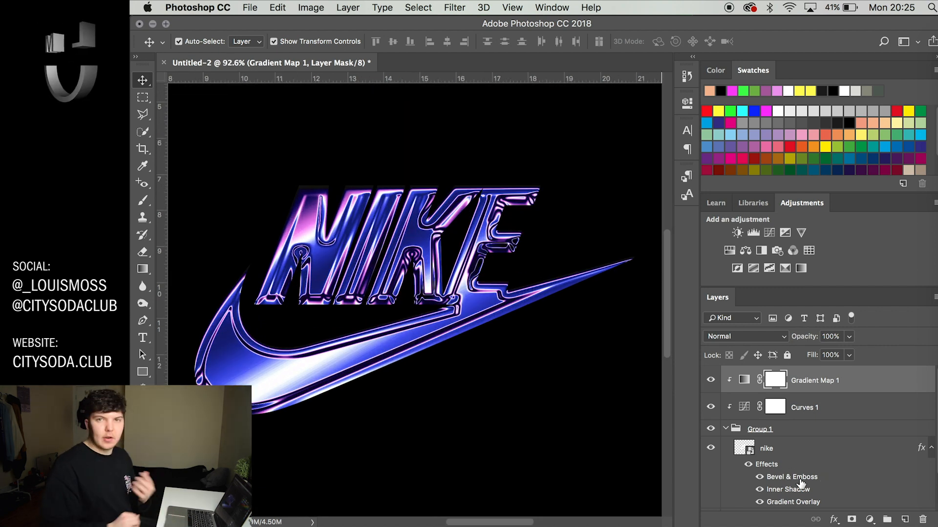
mouse_move(787, 490)
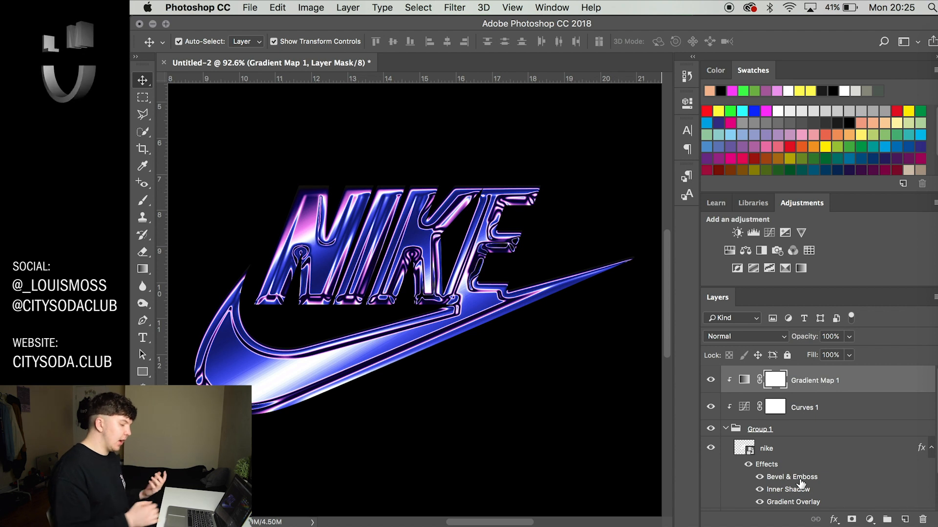
click(766, 448)
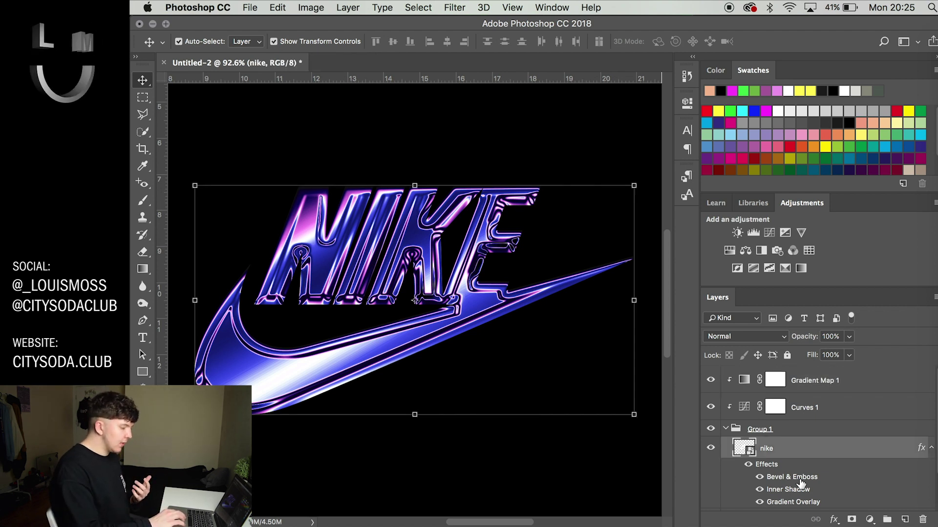
Review the nike layer's Inner Bevel settings: 32 px size and 7 px soften.
double_click(791, 477)
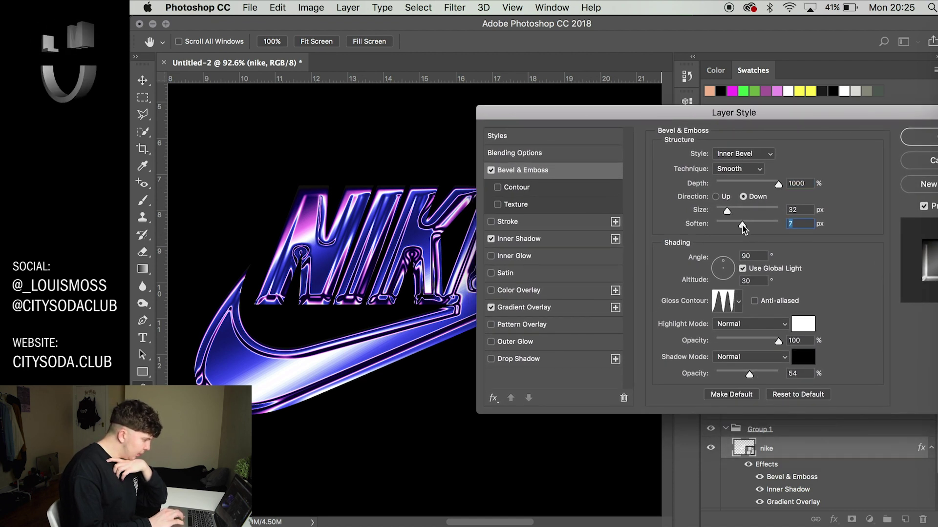
mouse_move(744, 228)
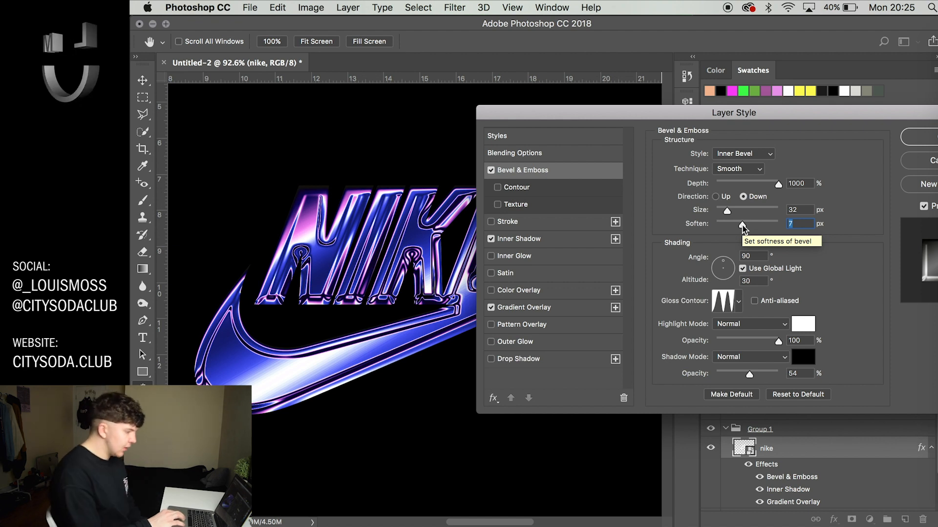
mouse_move(727, 214)
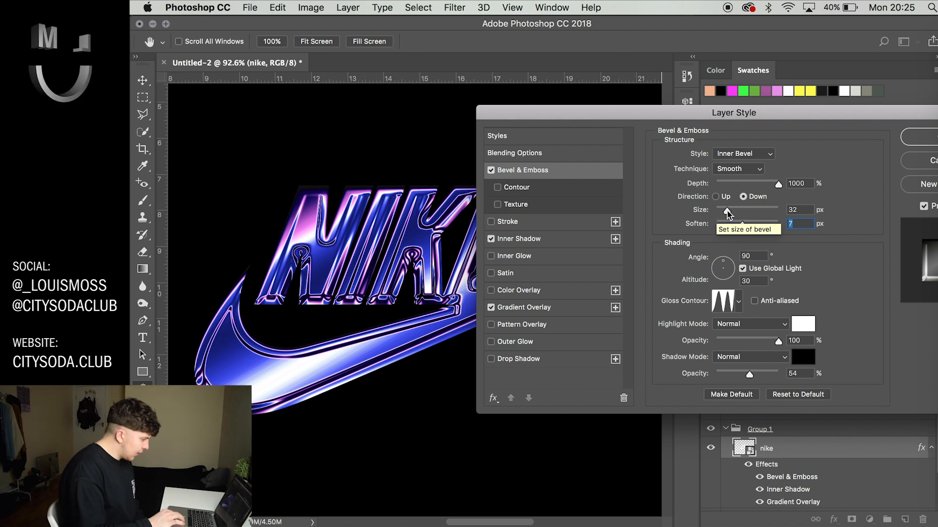
click(800, 210)
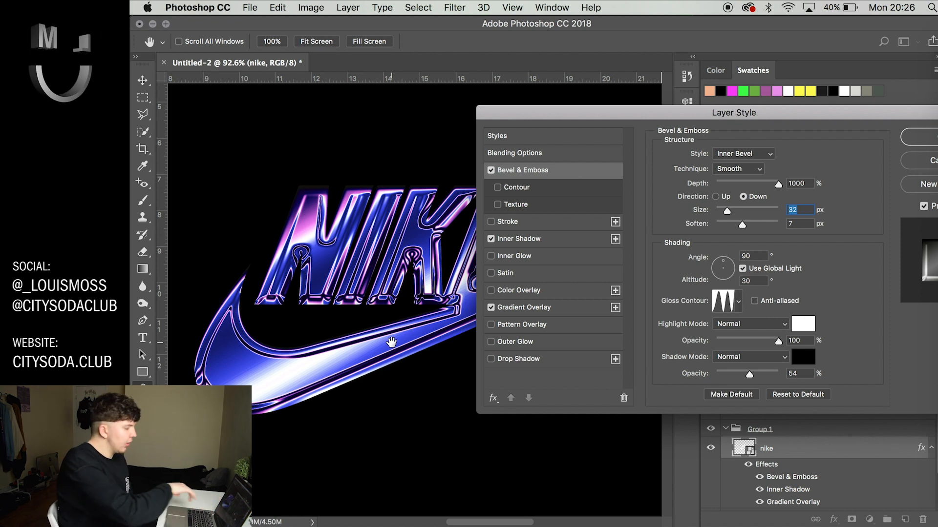
mouse_move(513, 312)
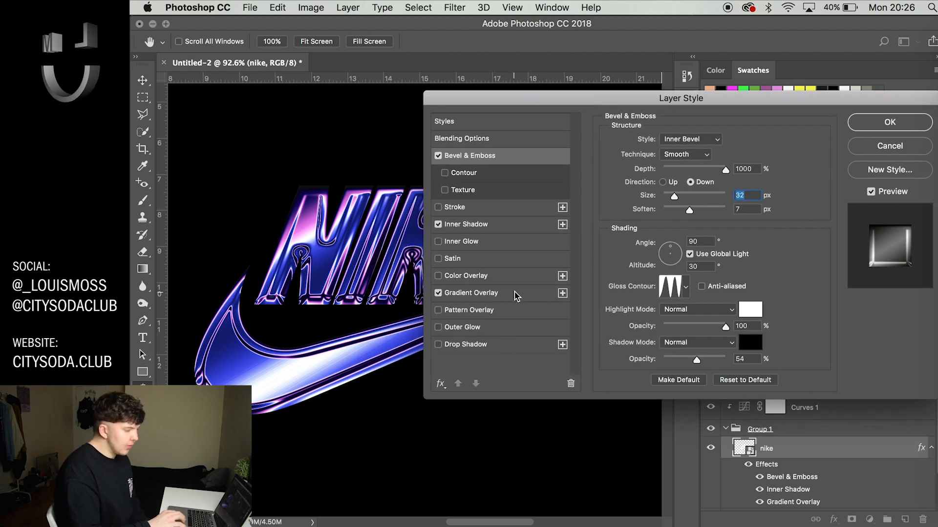
Make the Gradient Overlay reversed and Reflected at 120° with 109% scale, then commit the style.
click(472, 292)
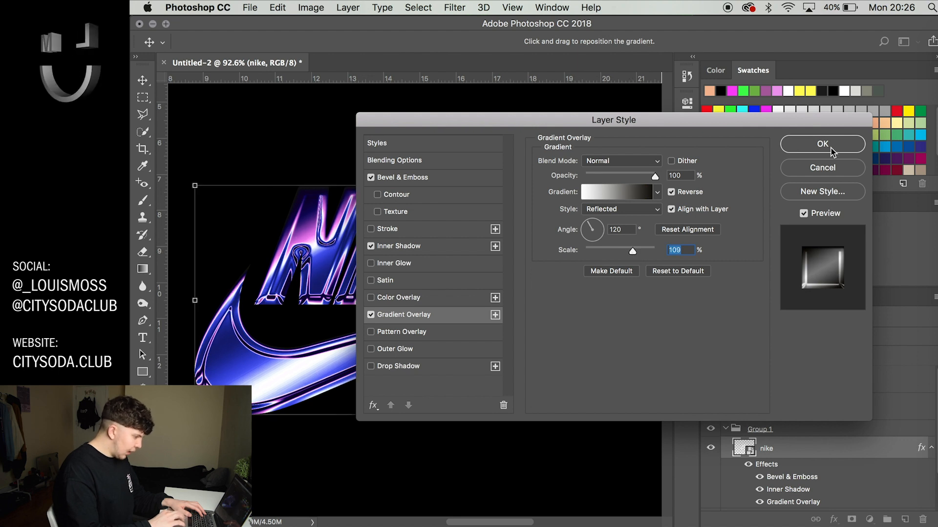
click(821, 145)
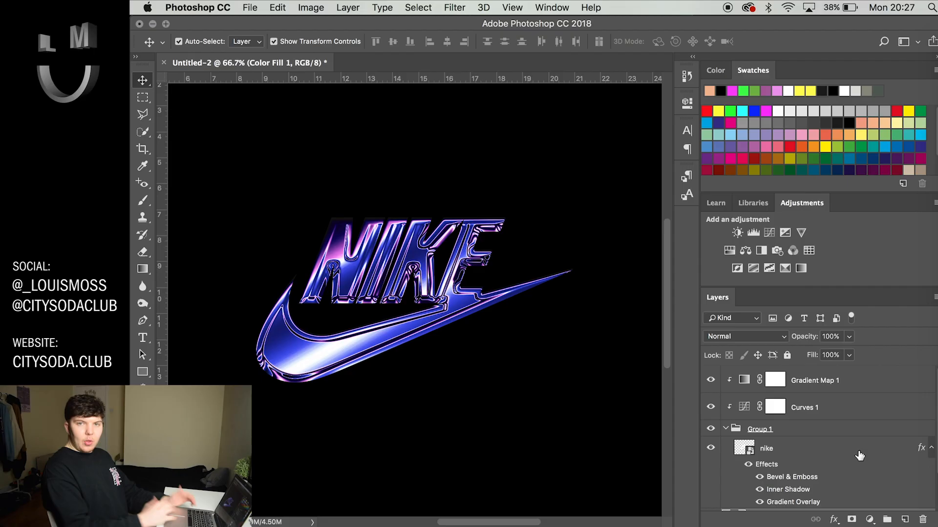
mouse_move(420, 363)
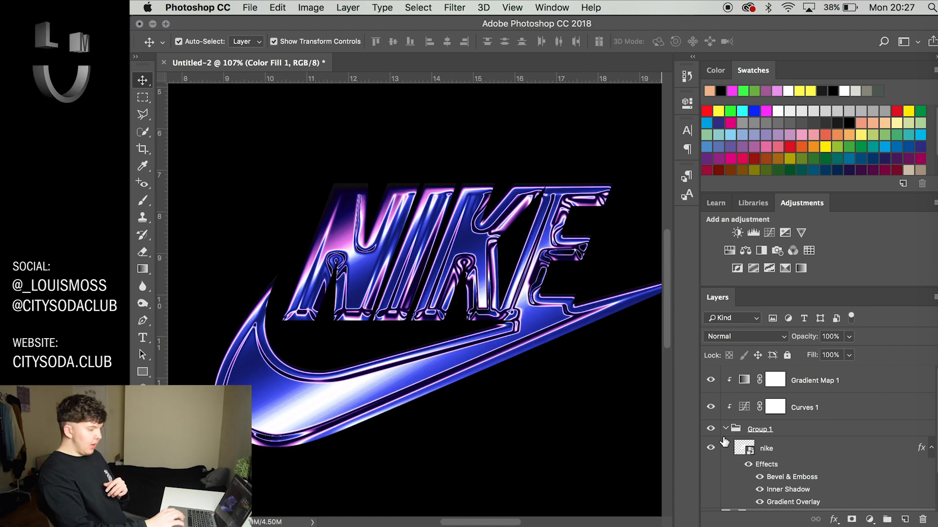
click(765, 448)
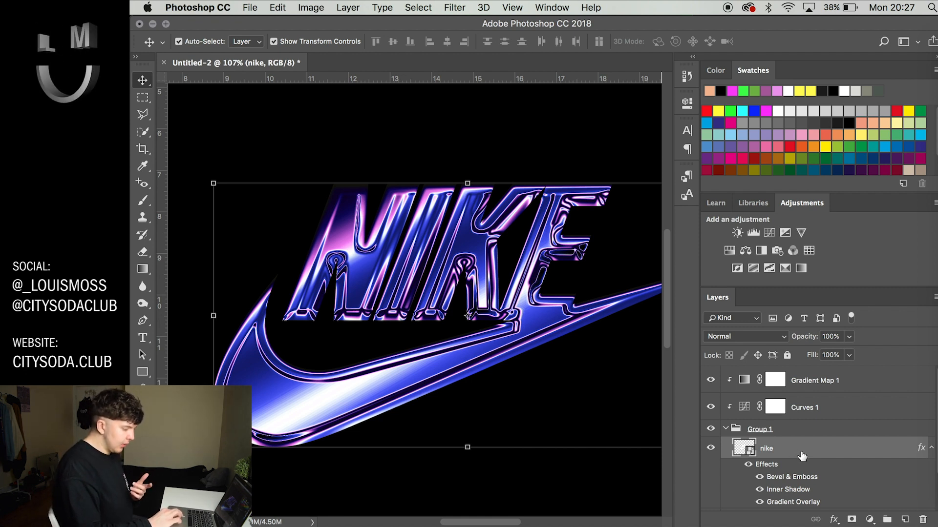
Convert the nike layer to a smart object and add 2% Uniform Monochromatic noise.
right_click(766, 449)
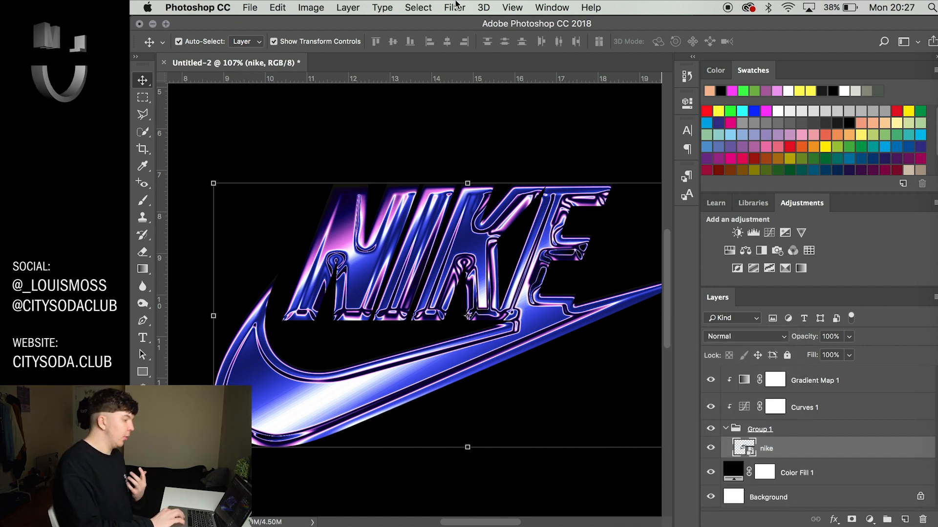
click(454, 6)
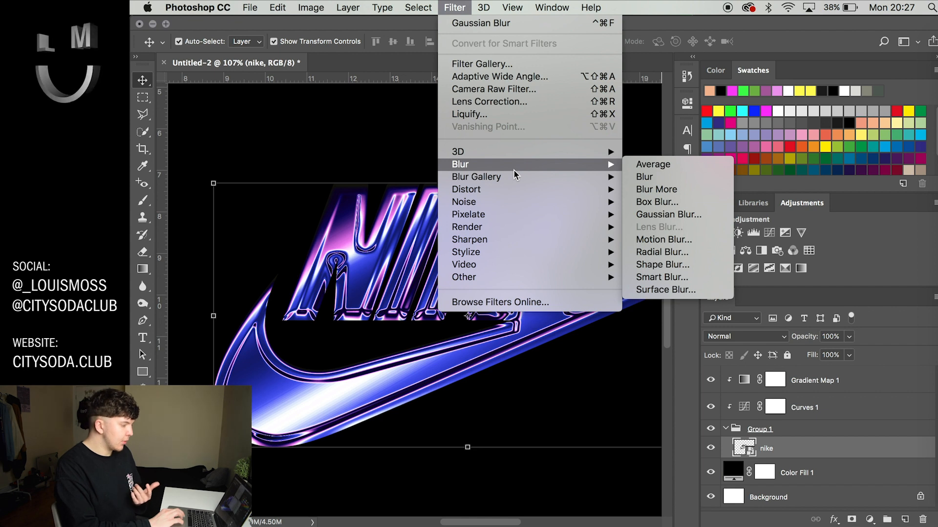
mouse_move(466, 189)
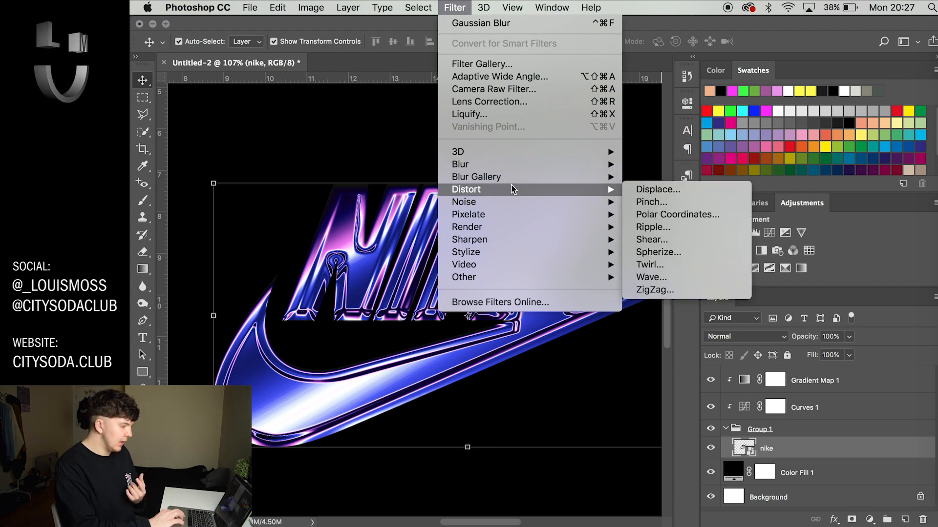
mouse_move(463, 201)
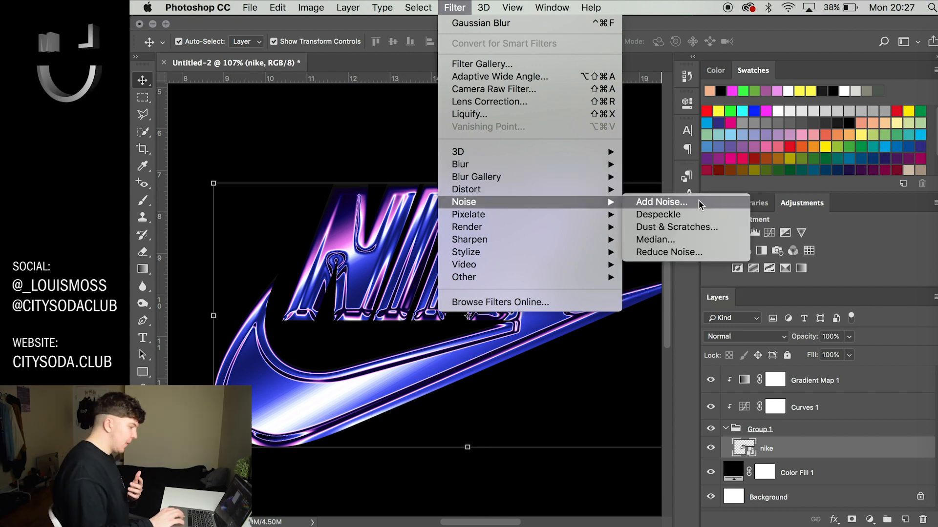
click(660, 201)
text(2)
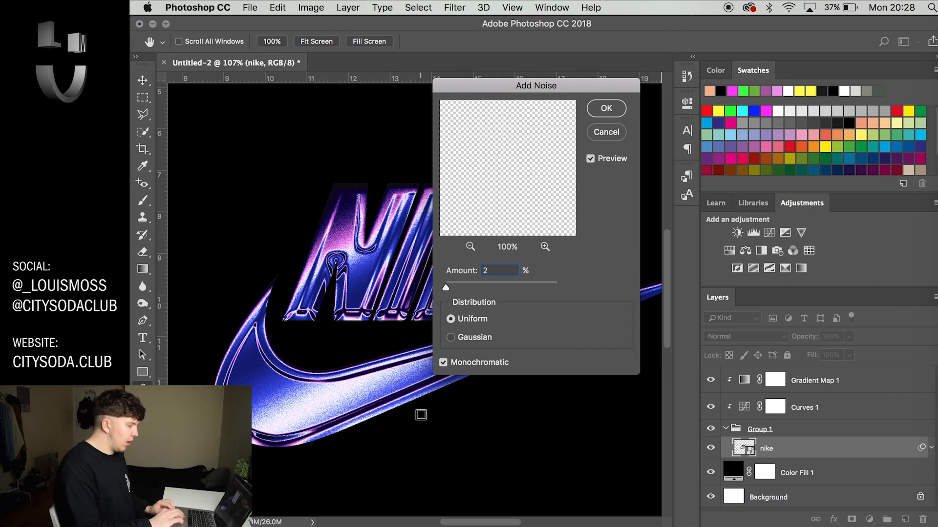
mouse_move(617, 118)
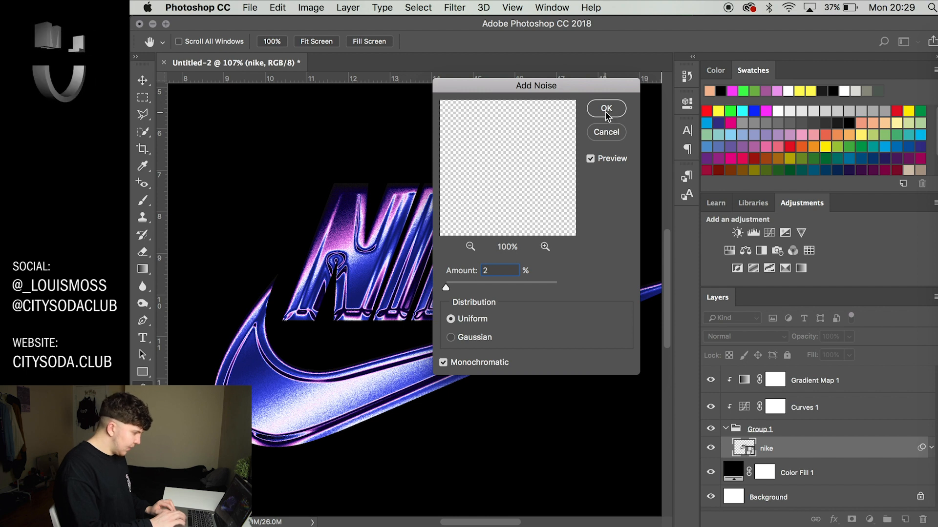
click(605, 109)
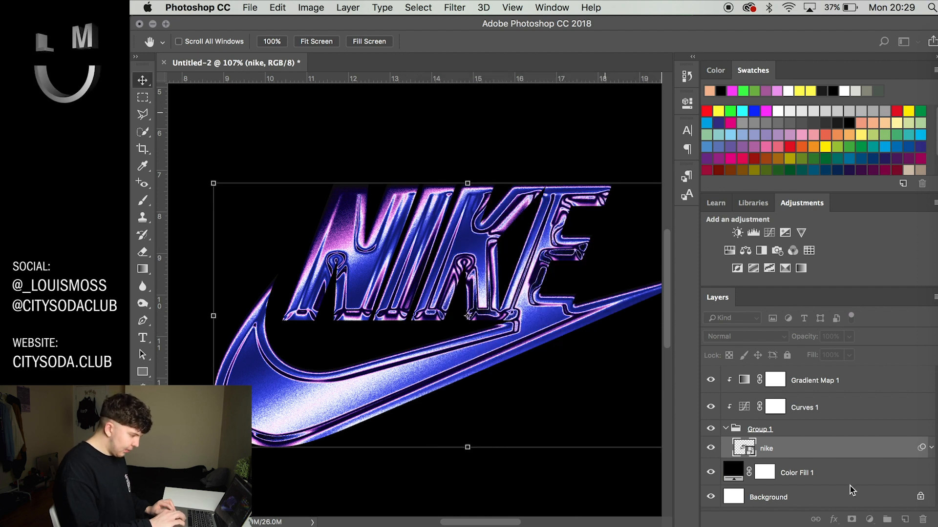
click(796, 473)
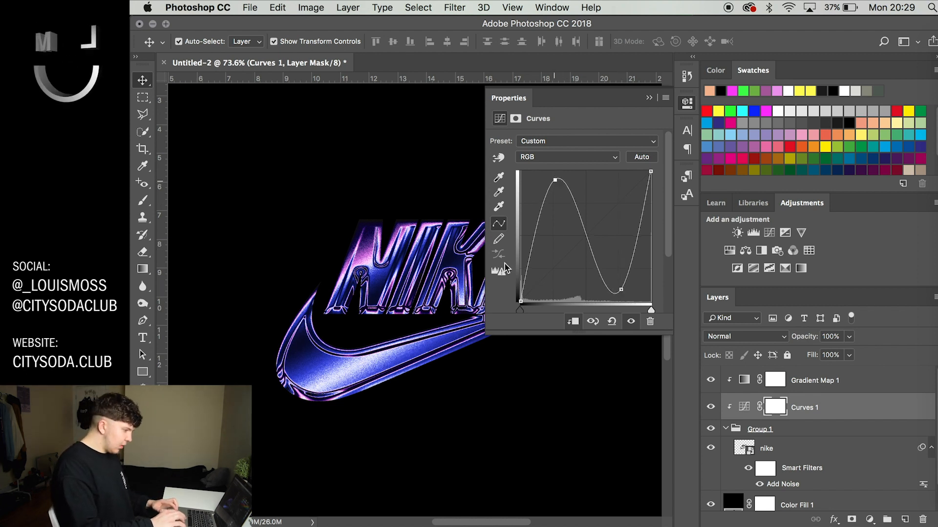
click(649, 97)
text(4)
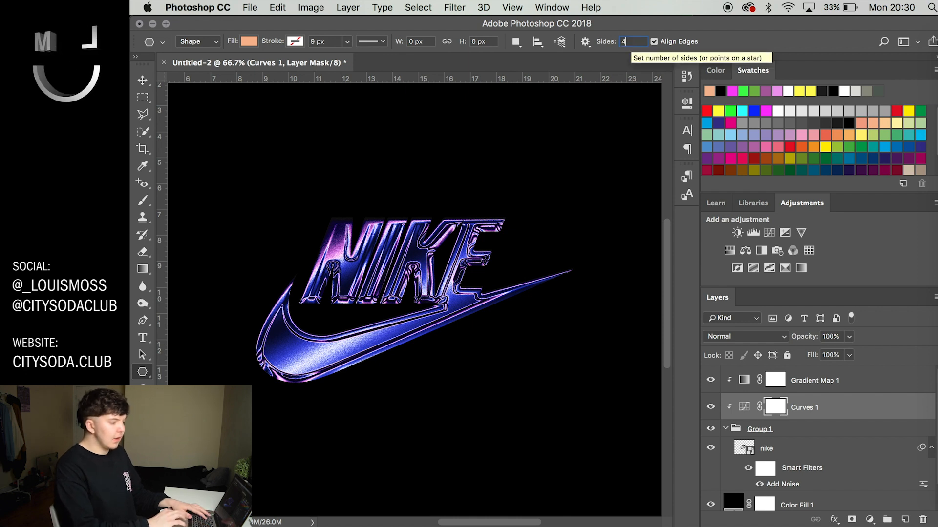
Configure the Polygon Tool as a 4-sided star indented 53% with a white fill.
click(585, 41)
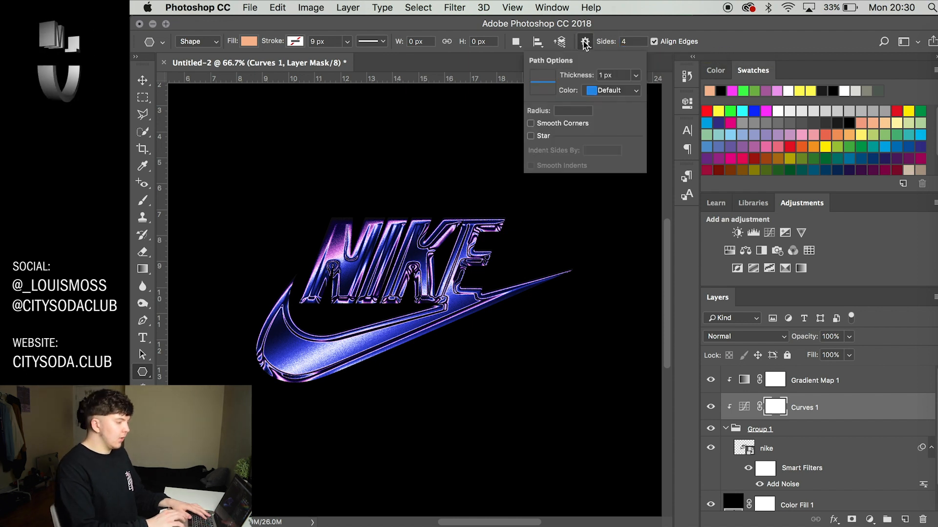
mouse_move(531, 142)
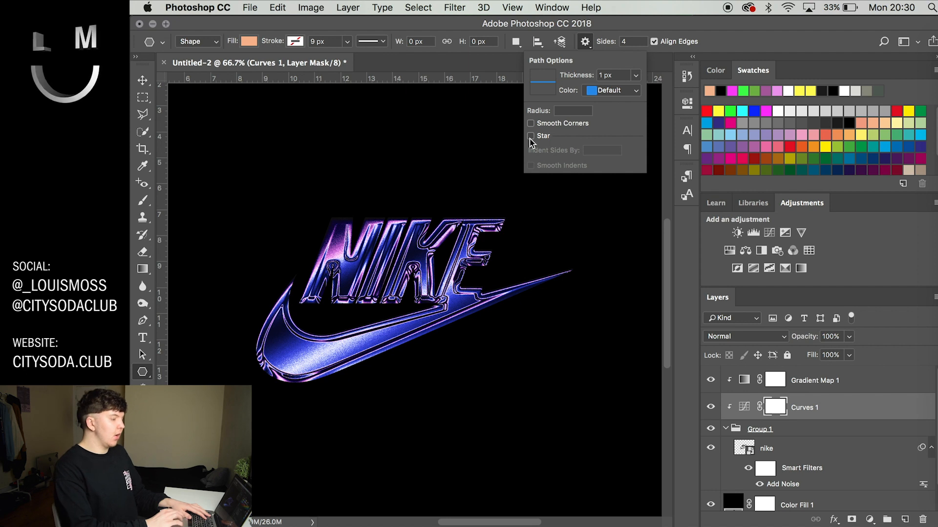
click(530, 136)
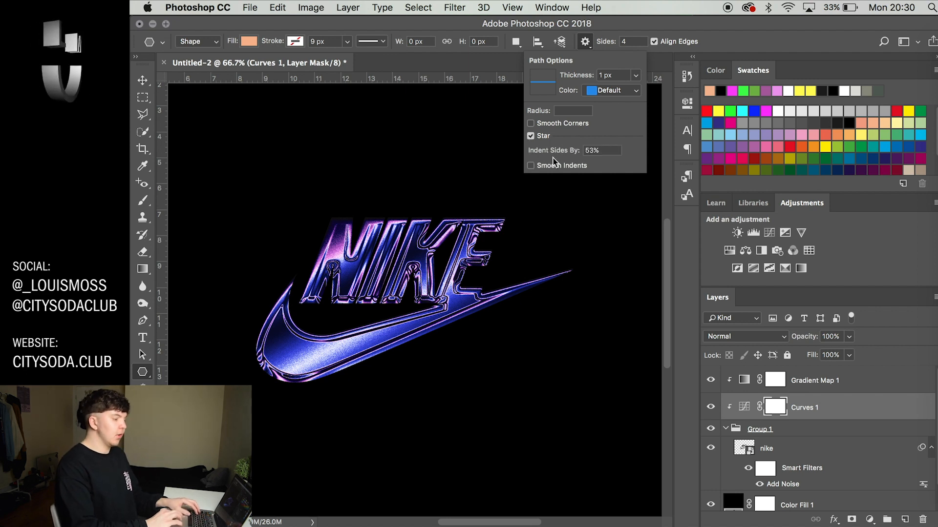
mouse_move(628, 158)
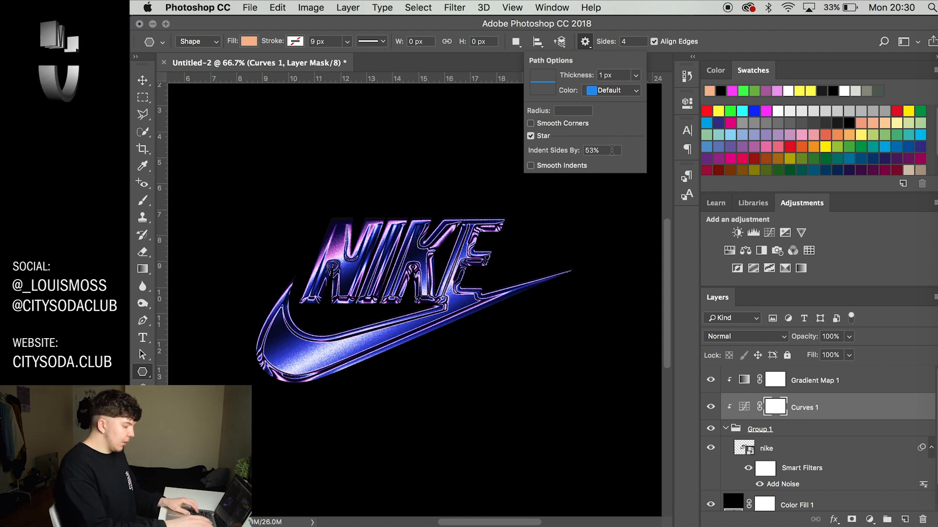
triple_click(592, 151)
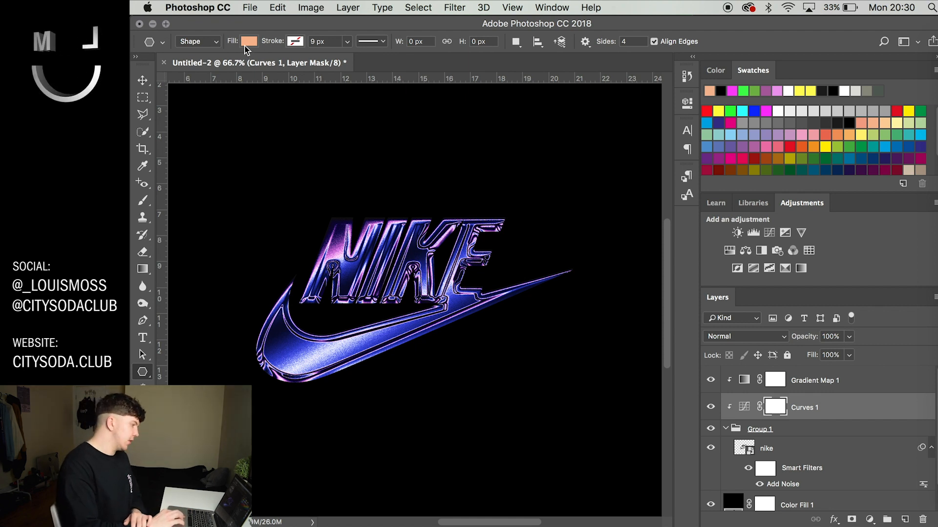
click(249, 41)
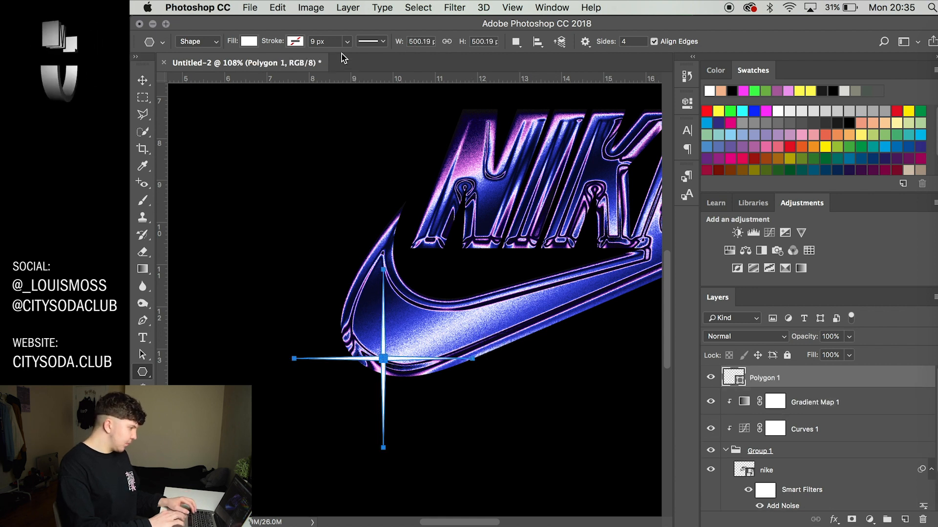
Duplicate Polygon 1 and rotate the copy -45°, scaled down, over the original star.
click(143, 80)
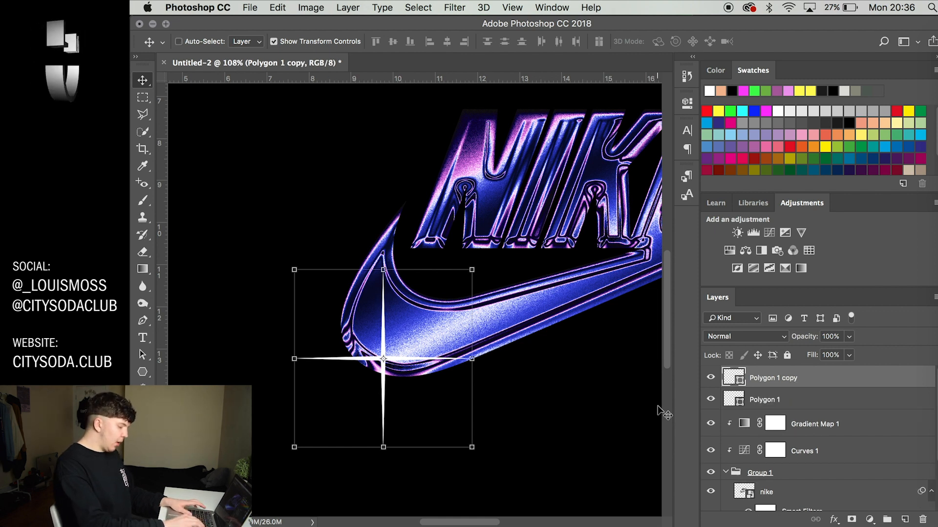
mouse_move(511, 479)
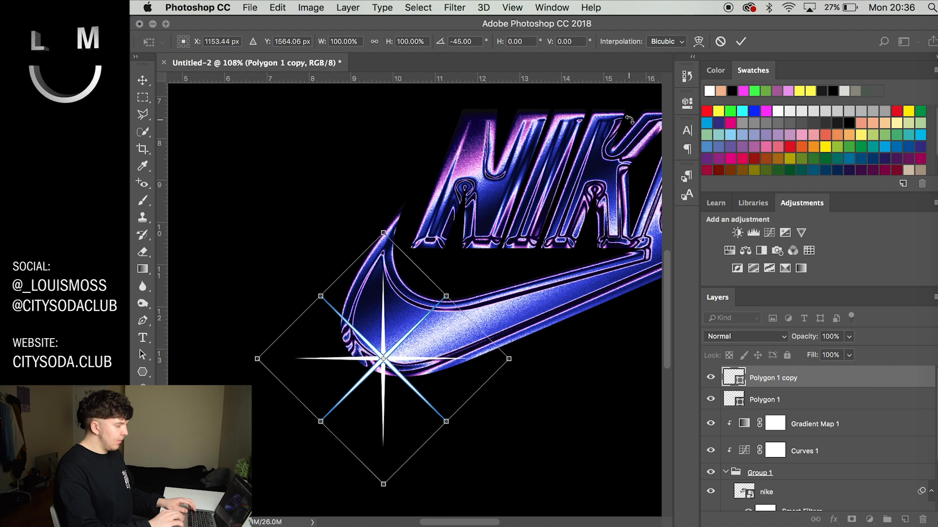
mouse_move(383, 71)
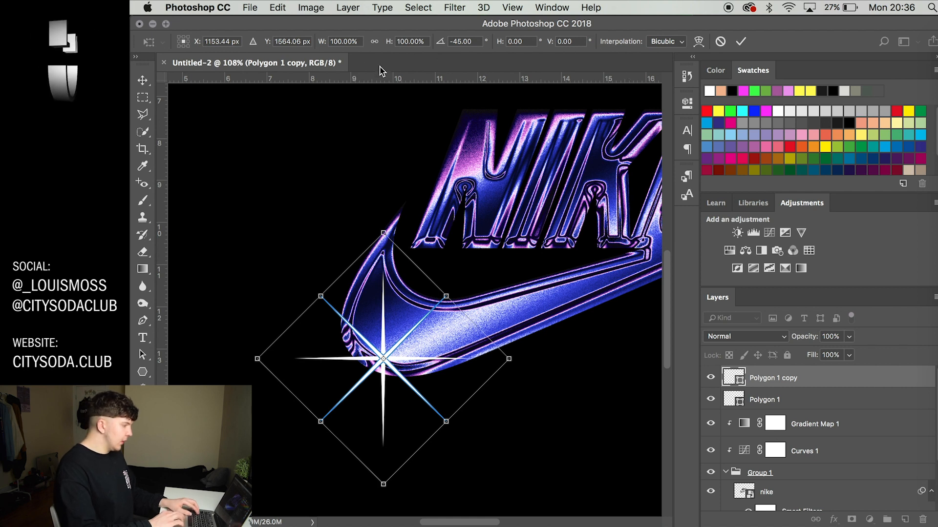
mouse_move(377, 25)
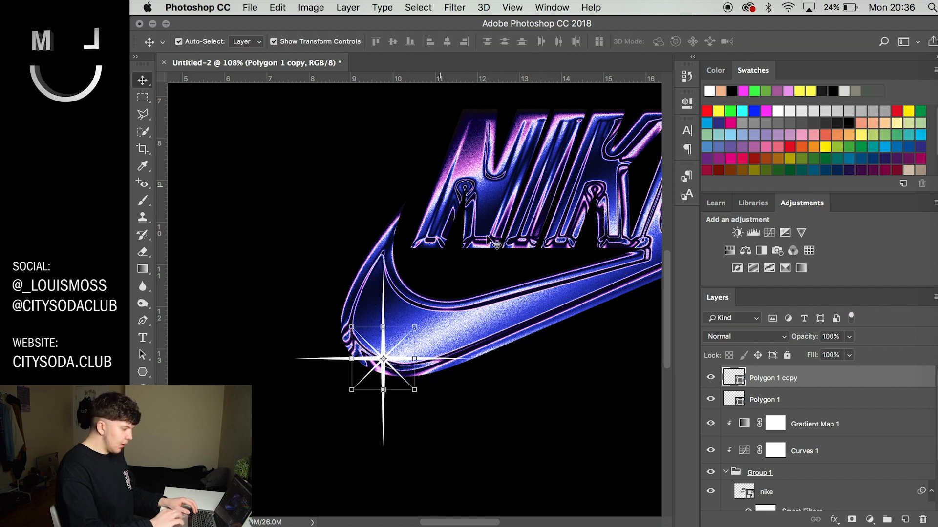
mouse_move(628, 323)
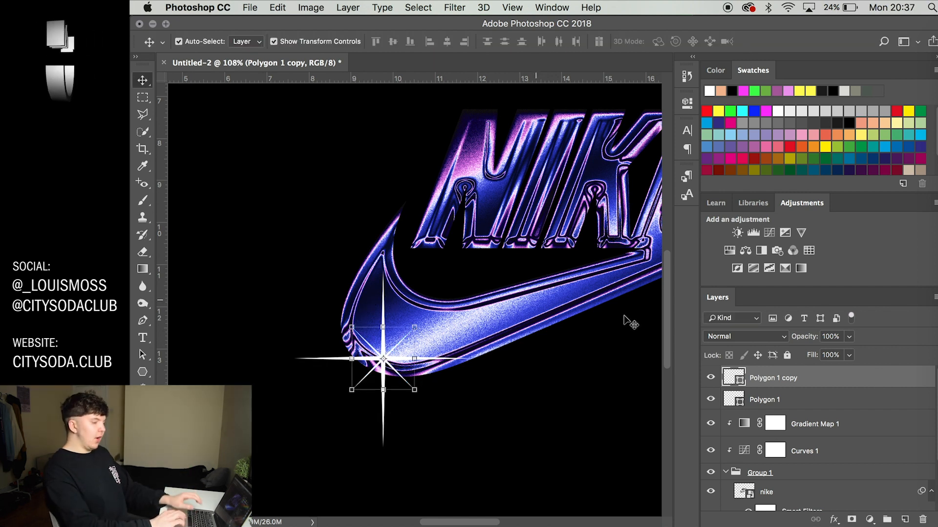
mouse_move(795, 409)
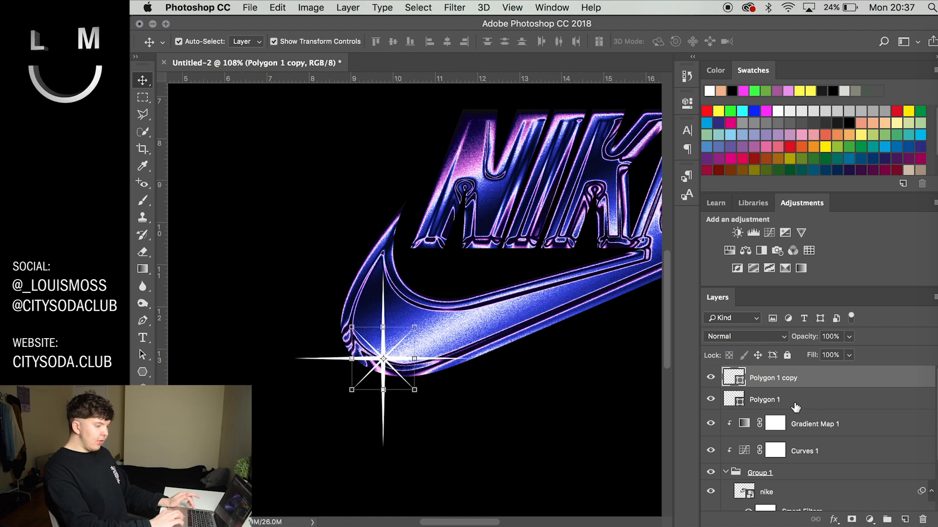
Merge both polygon layers into a single smart object.
click(764, 399)
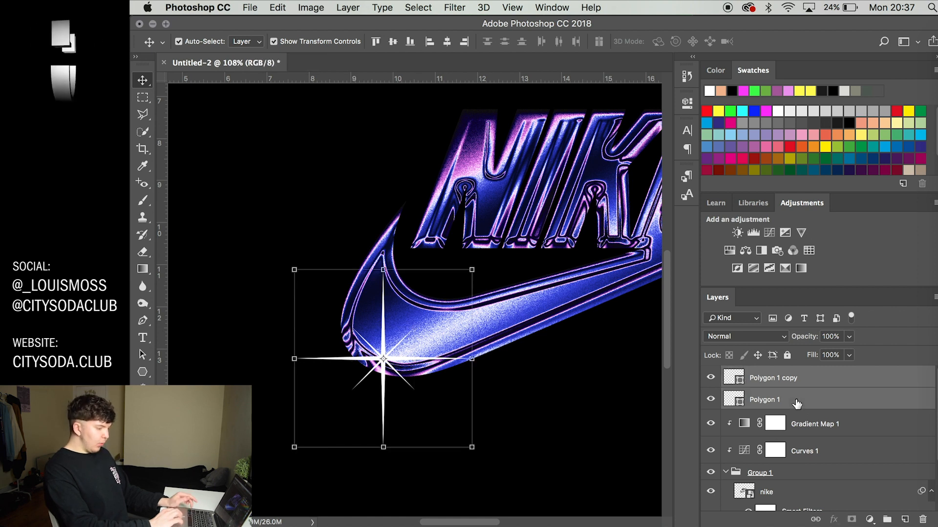
right_click(764, 399)
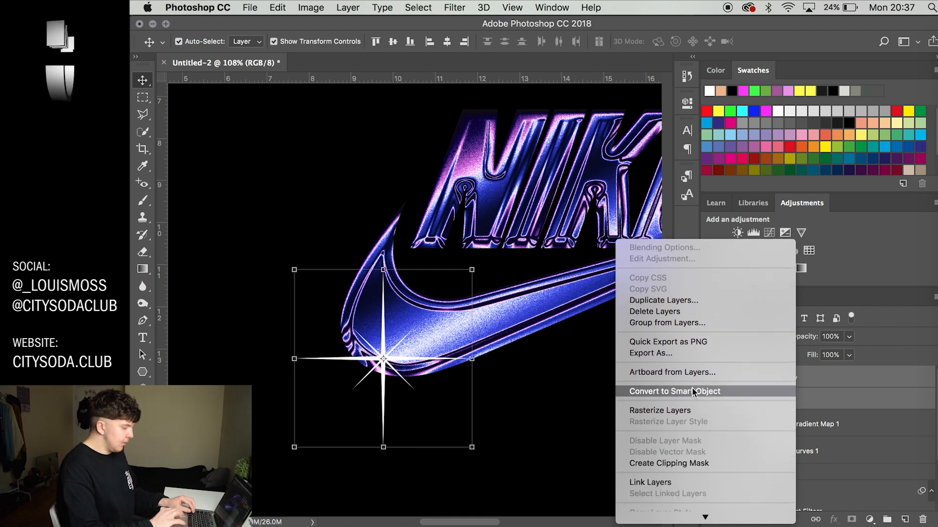
click(674, 390)
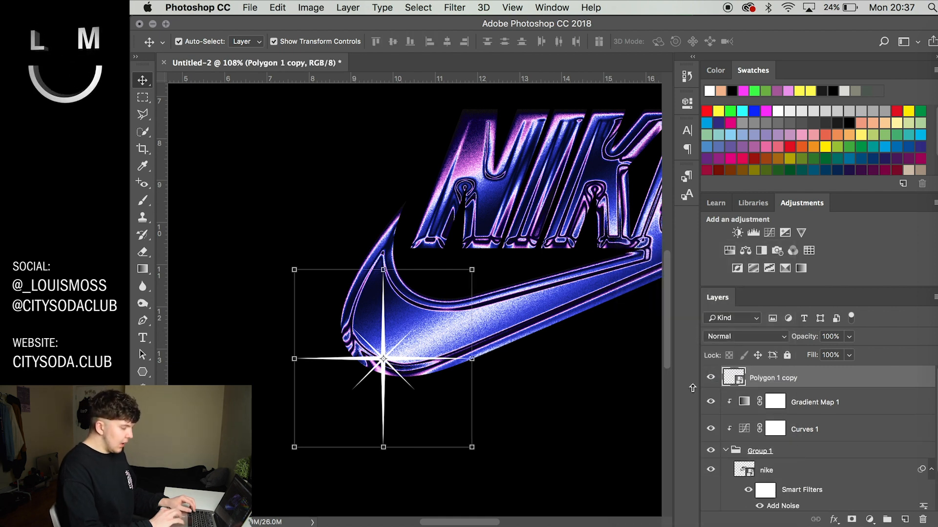
Soften the star gleam with a 3 px Gaussian Blur smart filter.
click(454, 7)
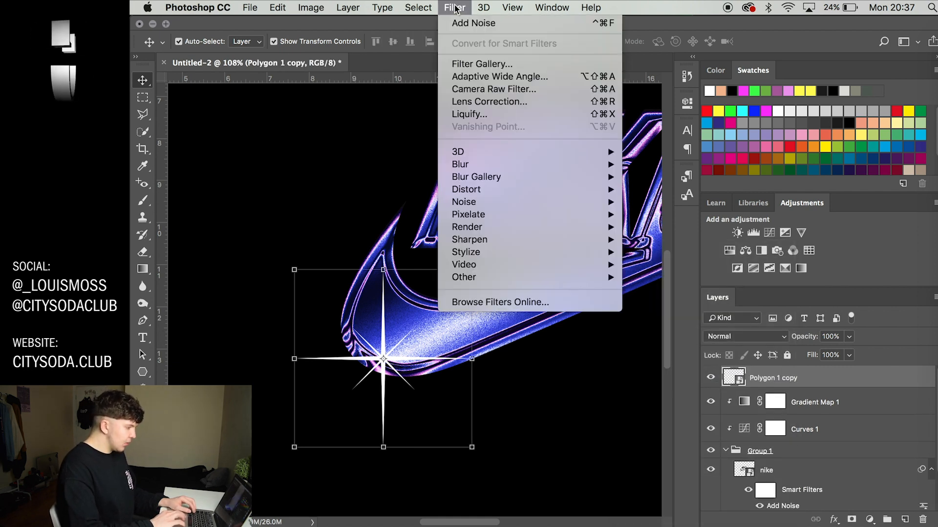
mouse_move(460, 164)
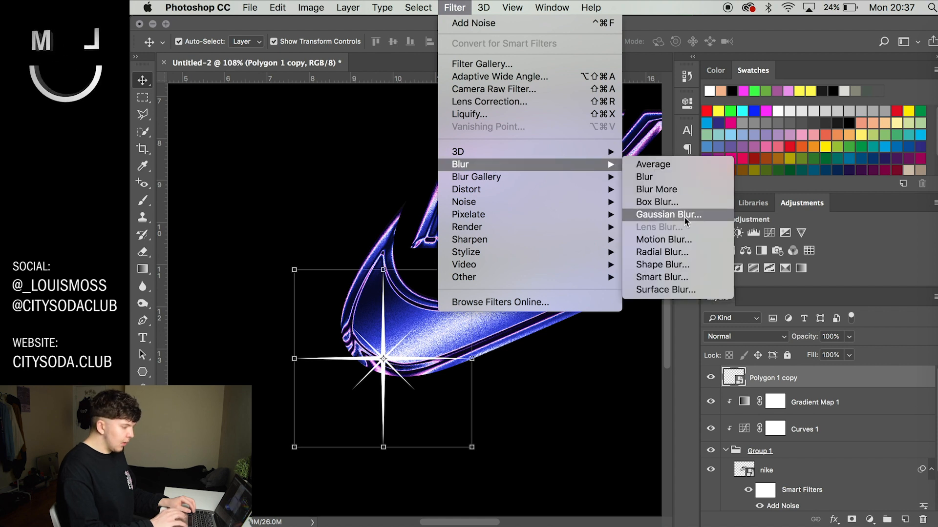
click(667, 213)
text(3)
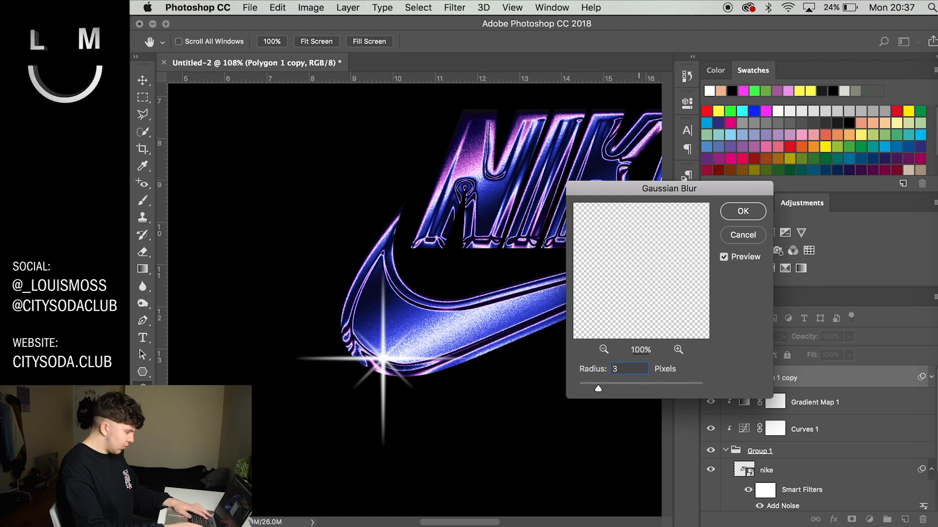
click(742, 211)
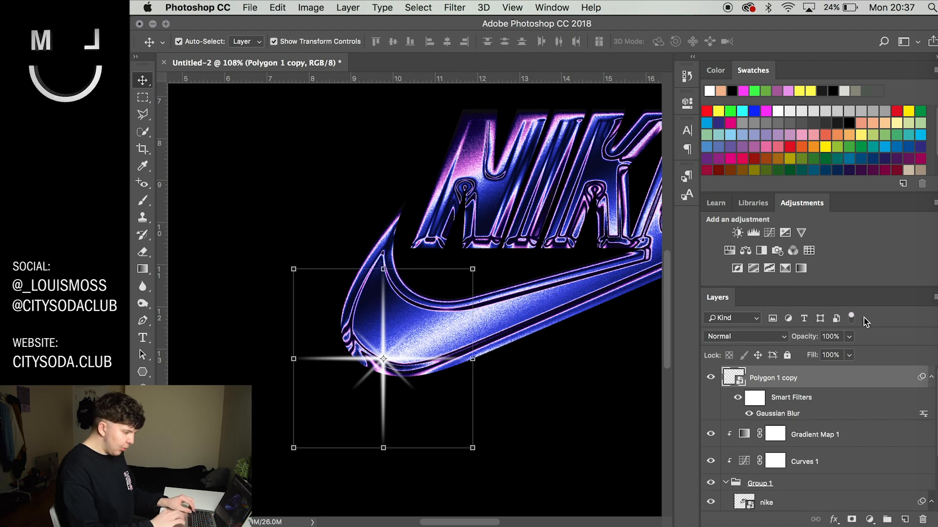
Lower the gleam to 80% opacity and place a 40%-scale duplicate over the NIKE lettering.
triple_click(830, 336)
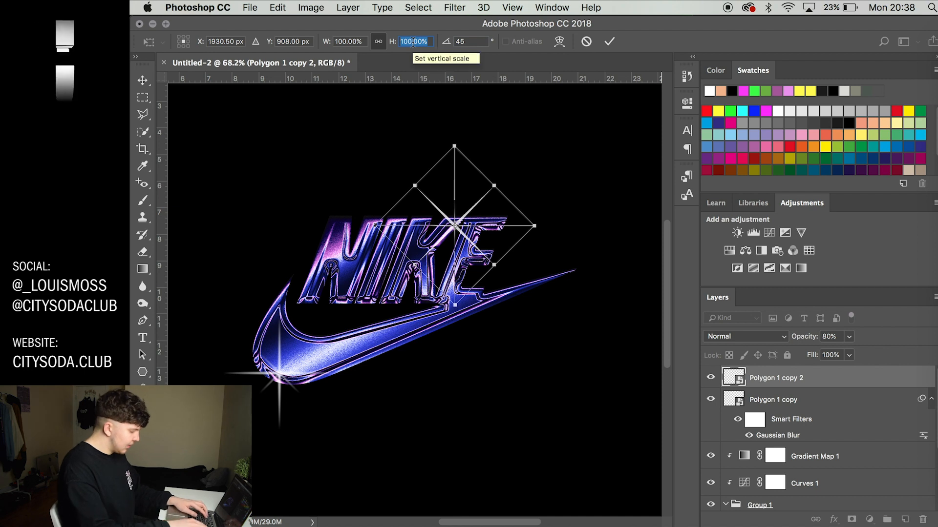
text(30)
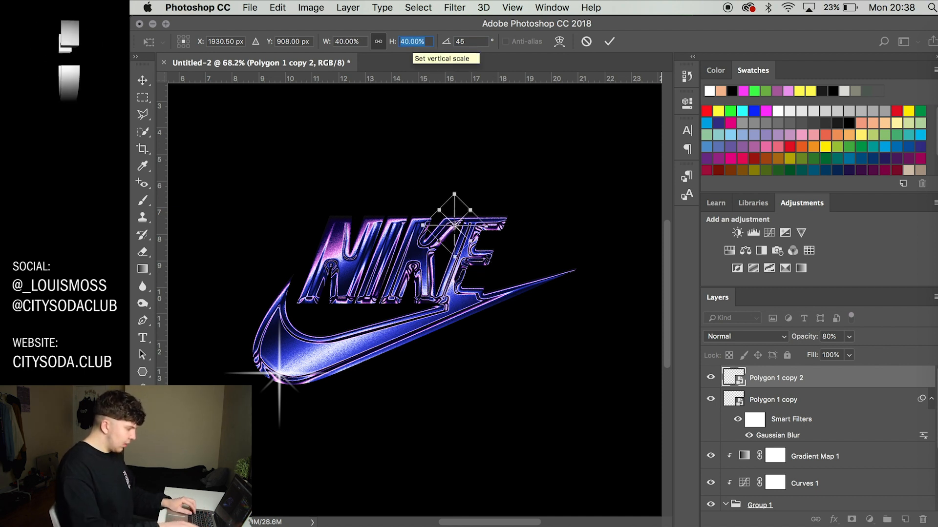
click(609, 41)
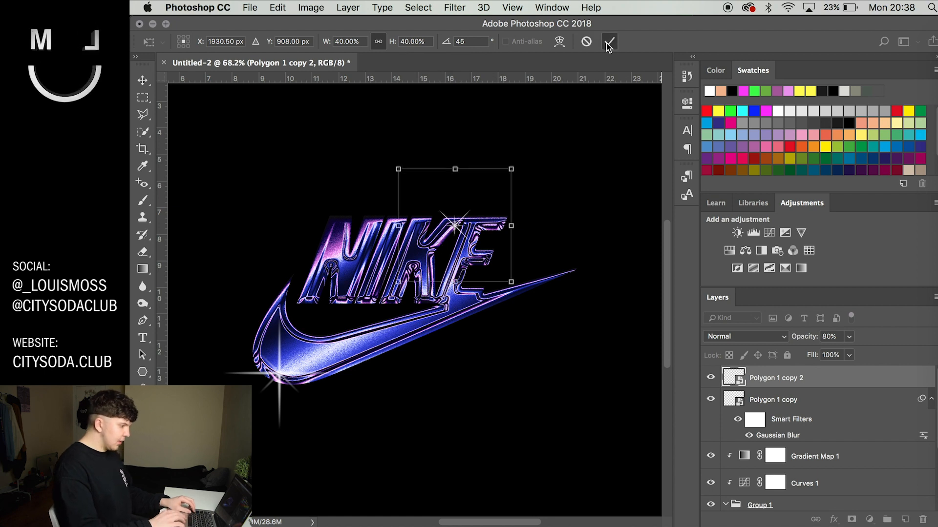
click(608, 41)
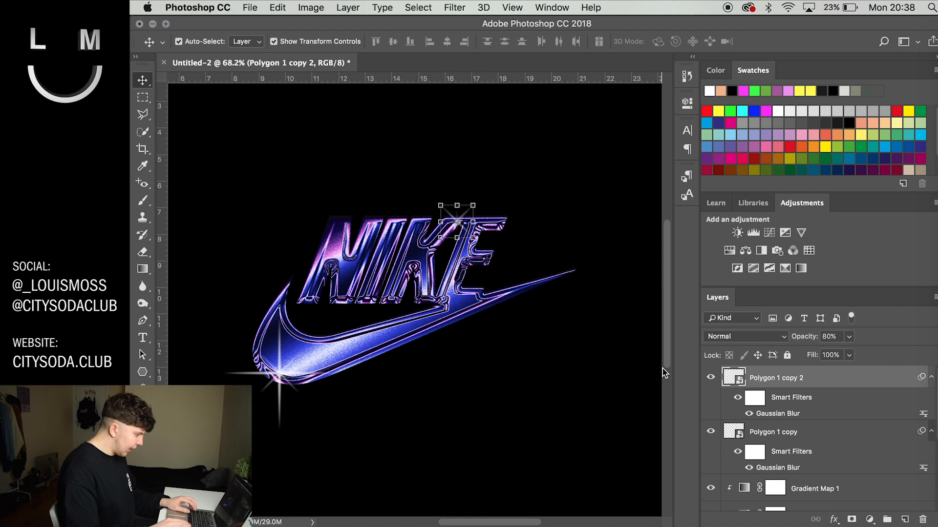
scroll(down, 3)
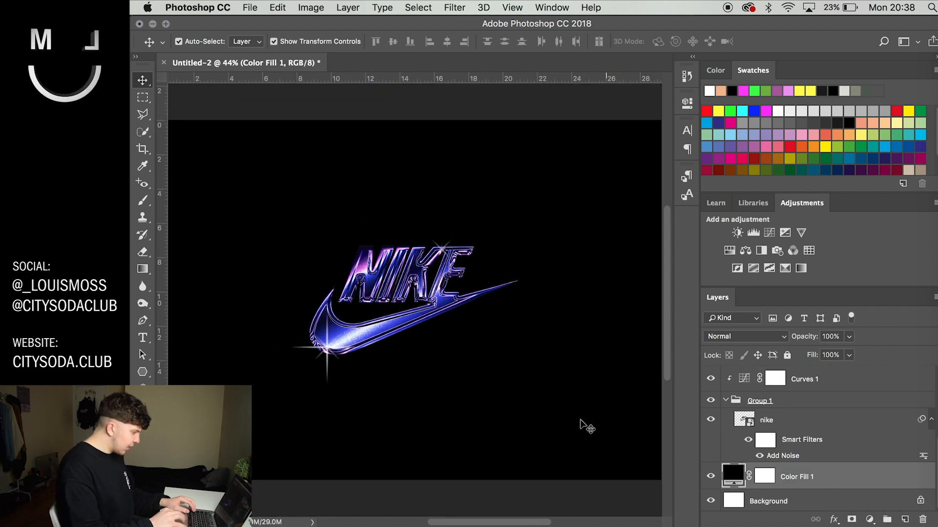
click(511, 7)
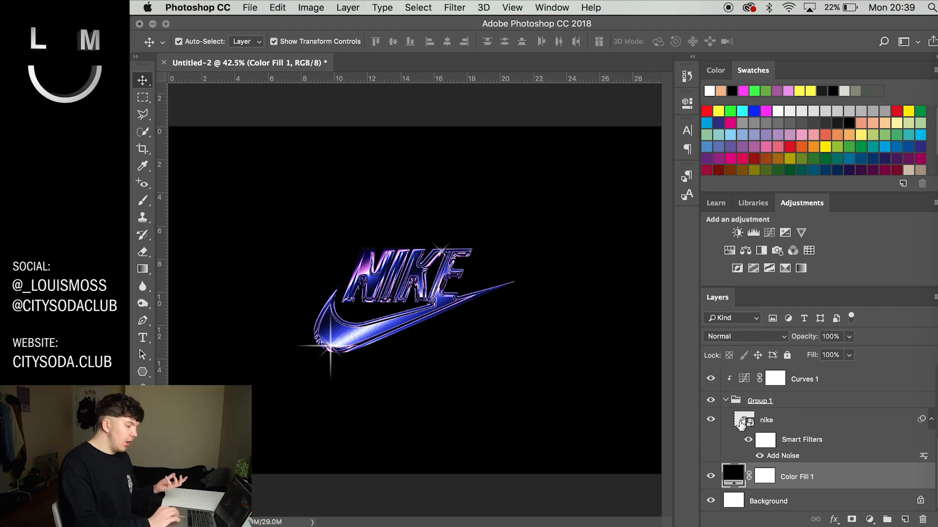
Inside the nike smart object, add peach blackletter 'CSC' text above the logo.
double_click(733, 420)
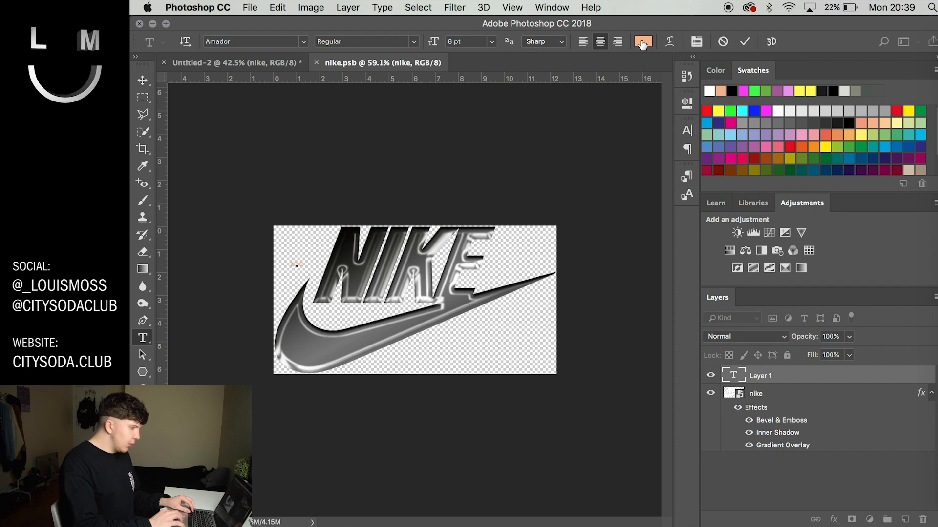
click(642, 41)
text(ffffff)
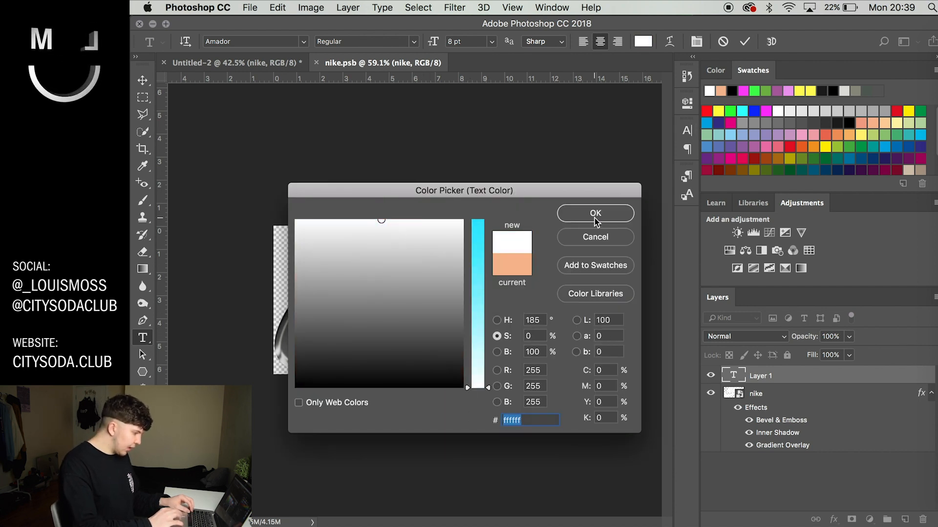
click(595, 214)
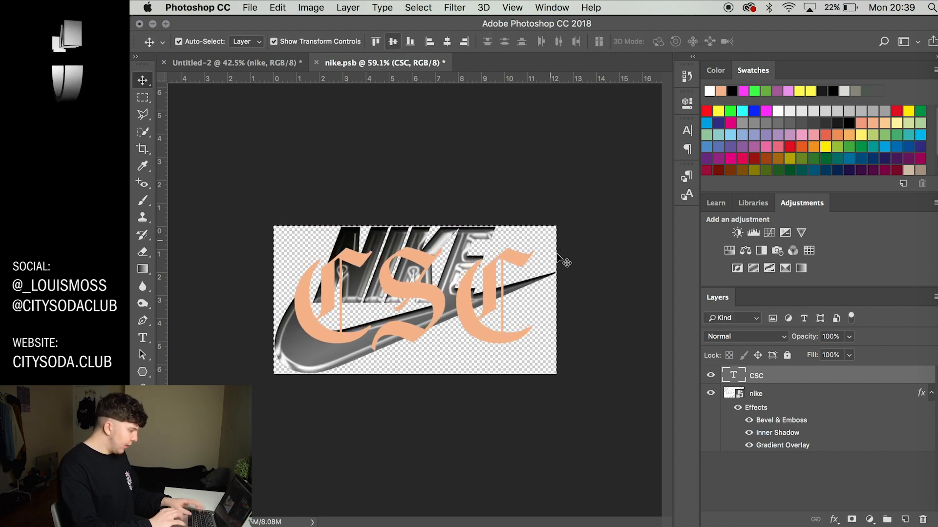
click(710, 394)
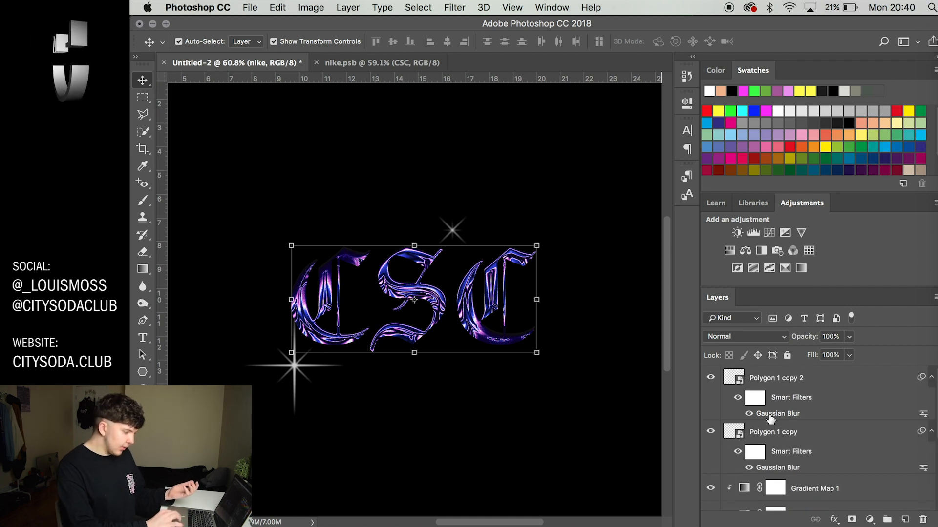
Move the star gleams onto the first C and the S, then return to nike.psb.
click(774, 431)
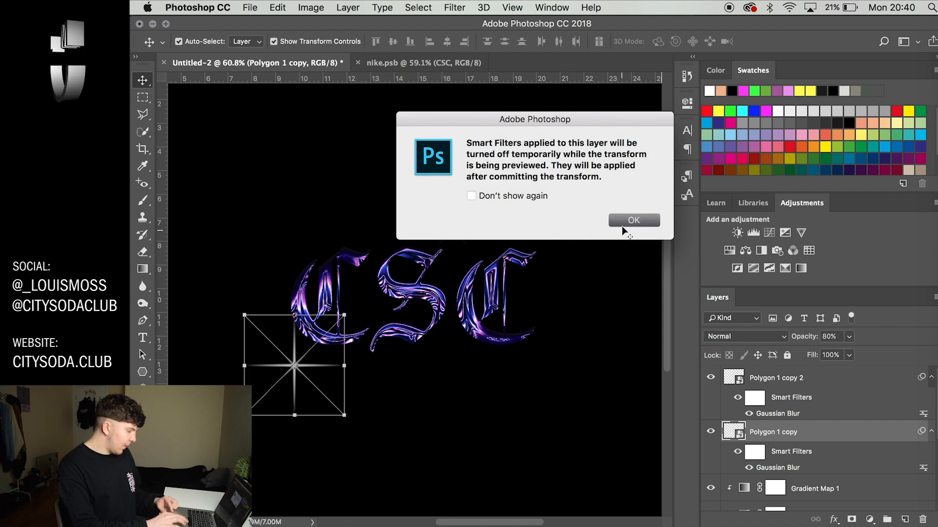
click(633, 220)
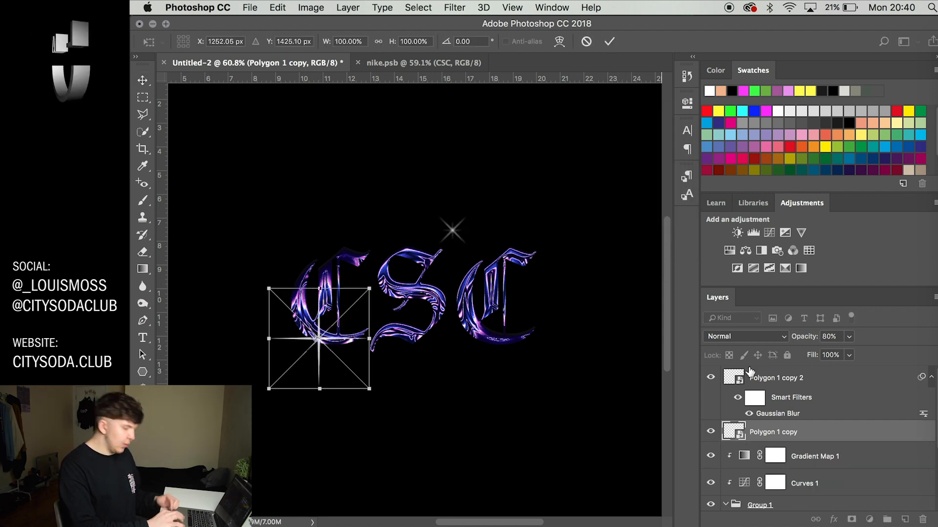
mouse_move(823, 383)
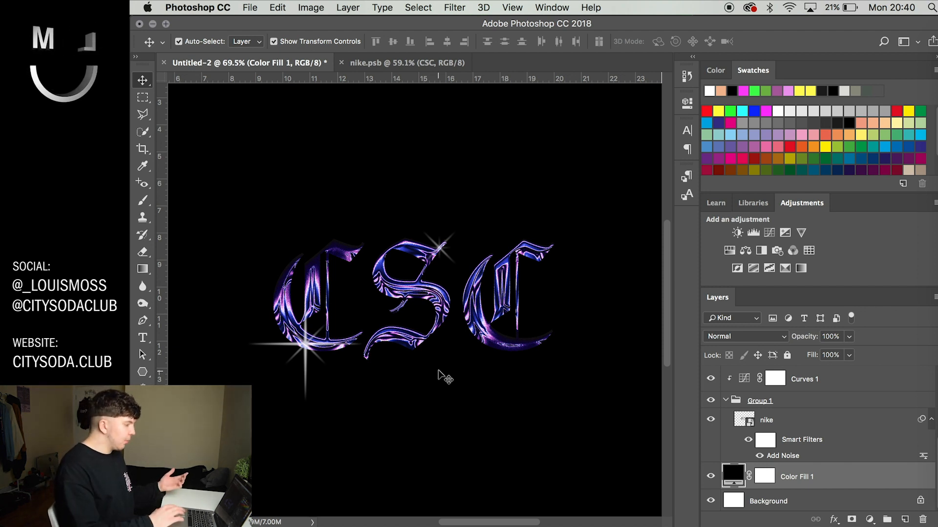
click(405, 62)
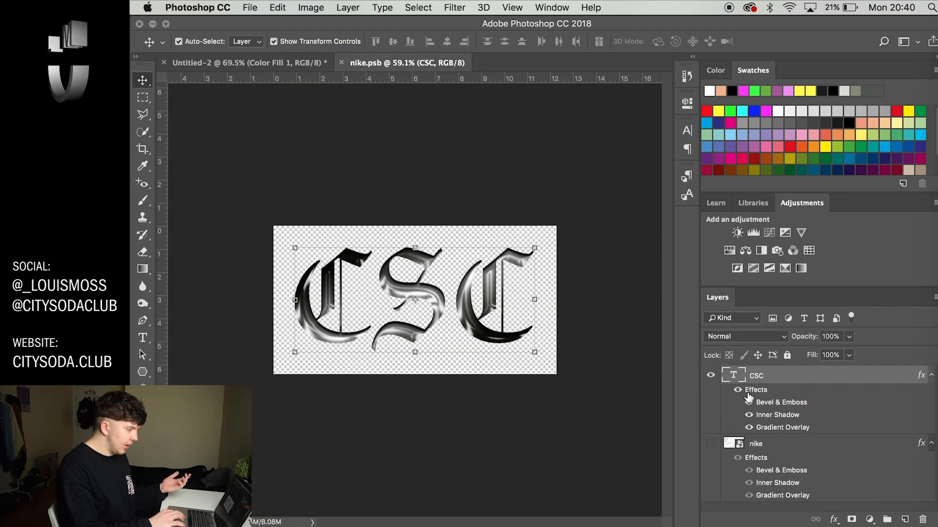